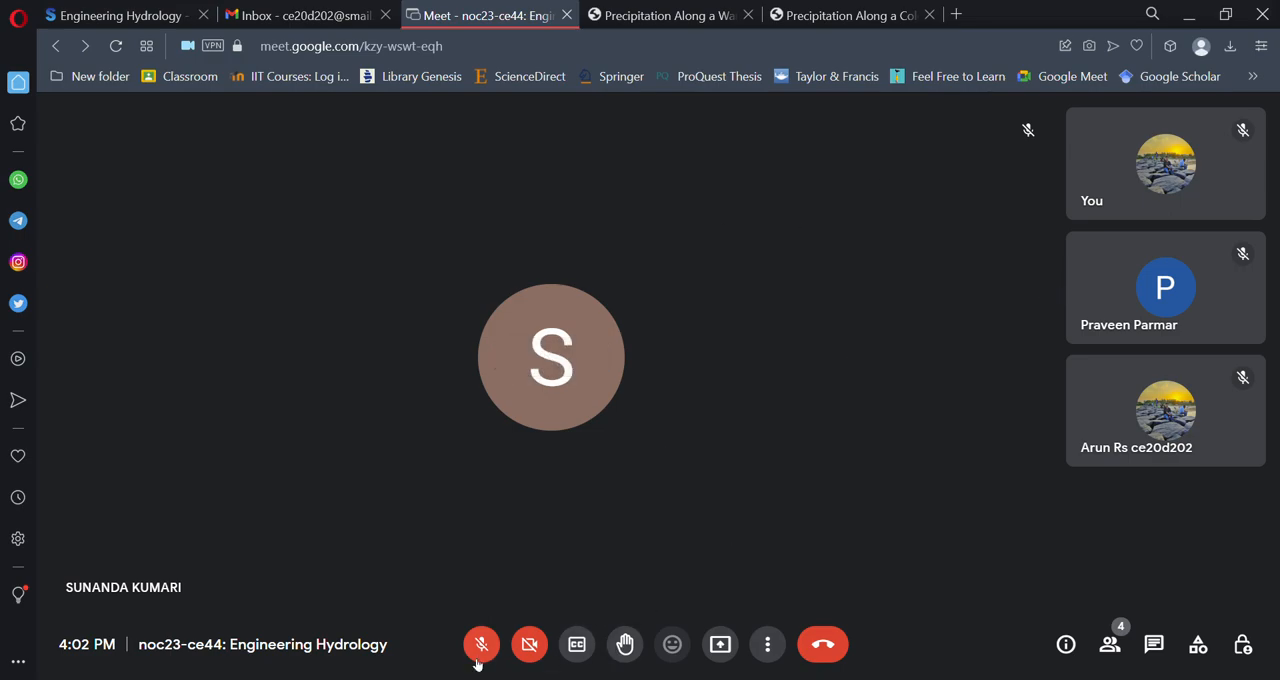
- Unmute the microphone and switch the camera on in the Engineering Hydrology call
{"action": "left_click", "coordinate": [481, 644]}
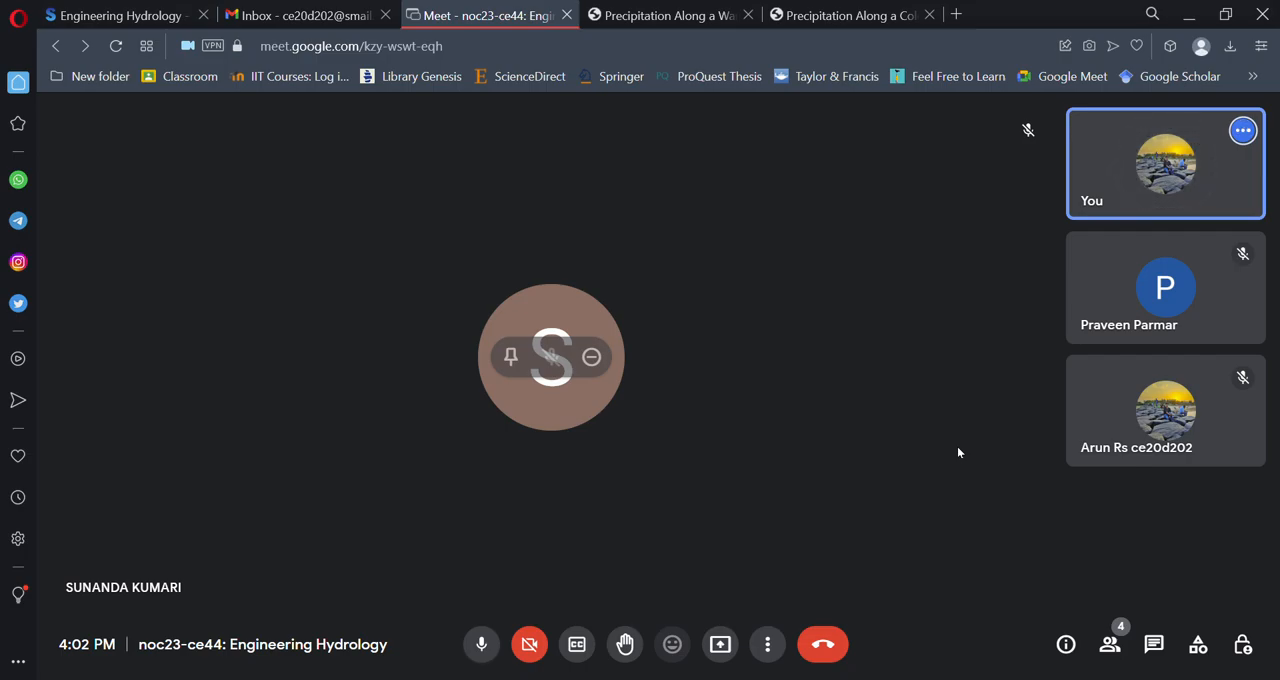
{"action": "mouse_move", "coordinate": [596, 509]}
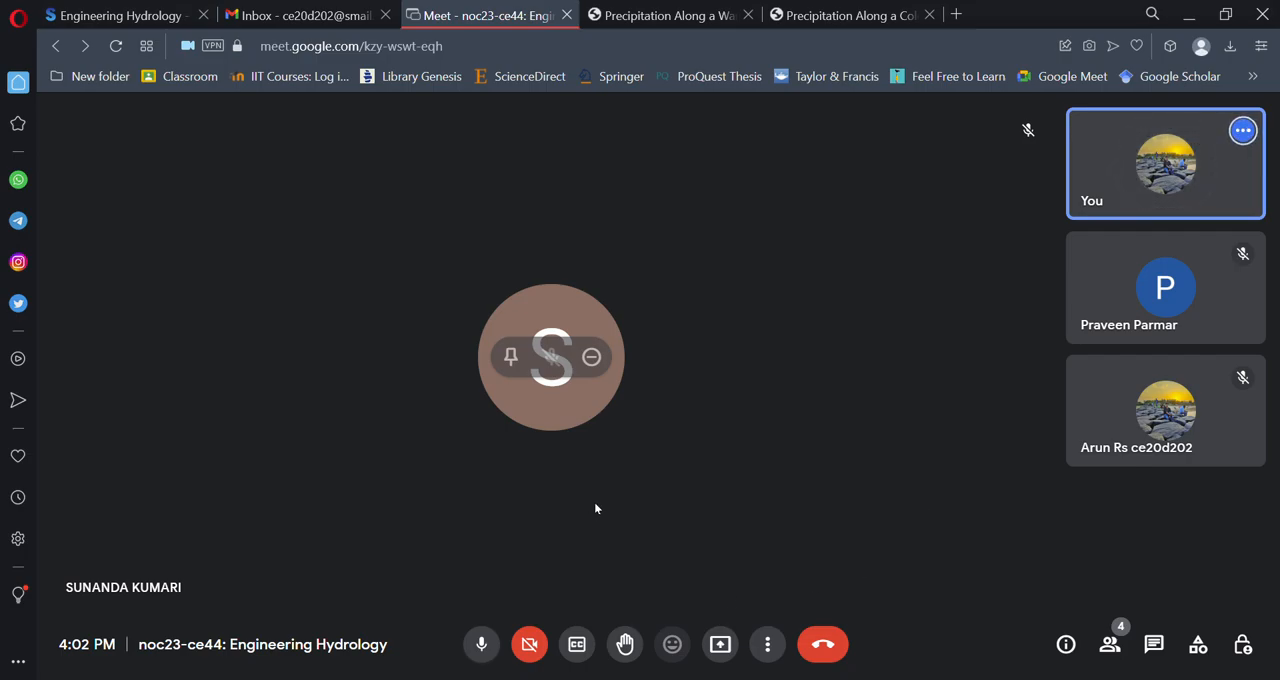
{"action": "left_click", "coordinate": [529, 644]}
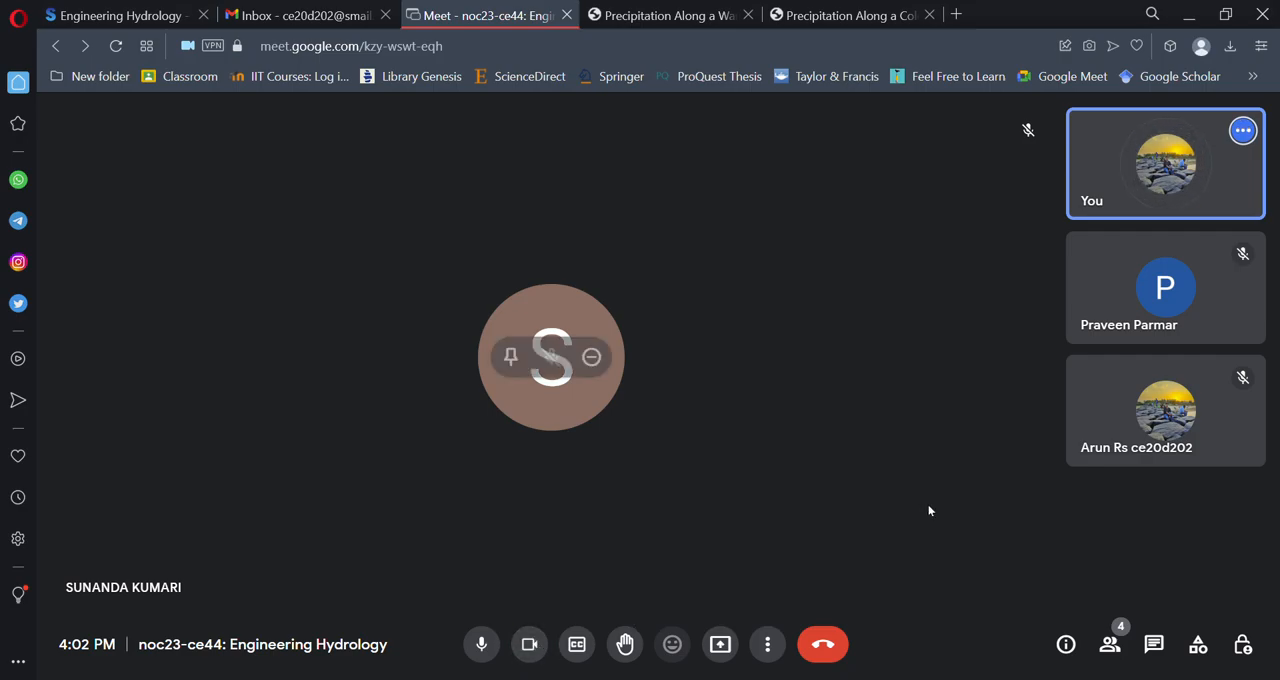
{"action": "mouse_move", "coordinate": [943, 486]}
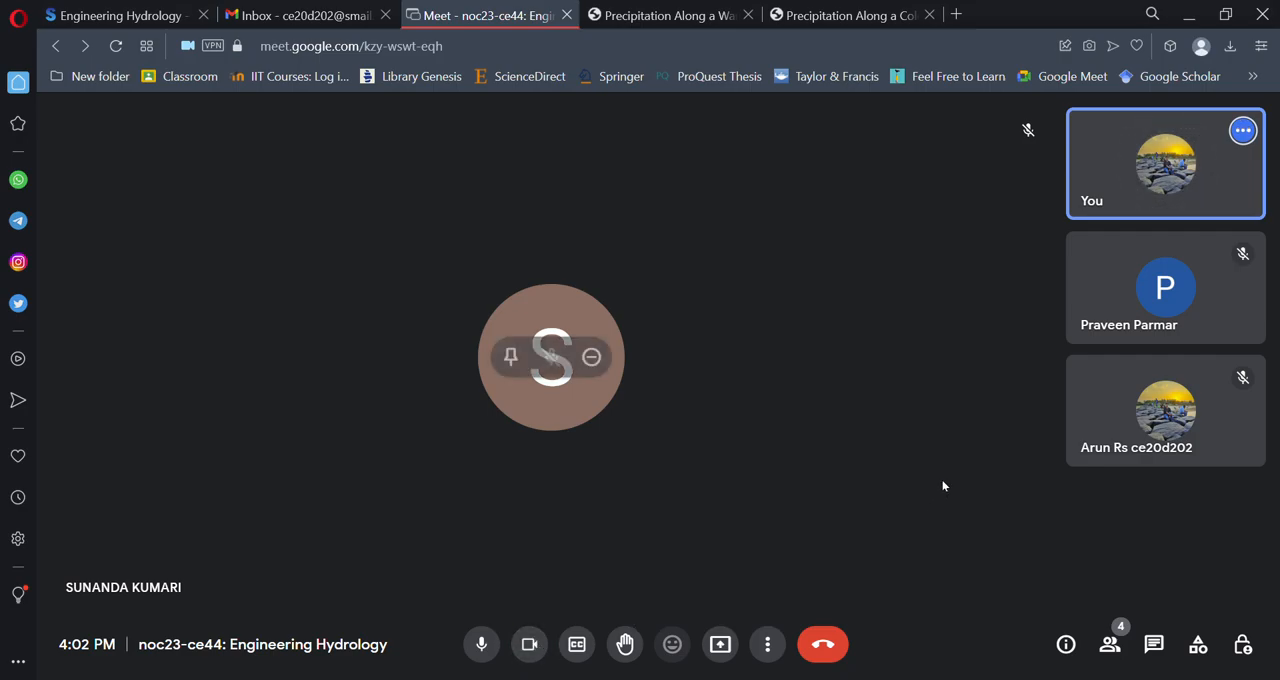
{"action": "mouse_move", "coordinate": [1112, 653]}
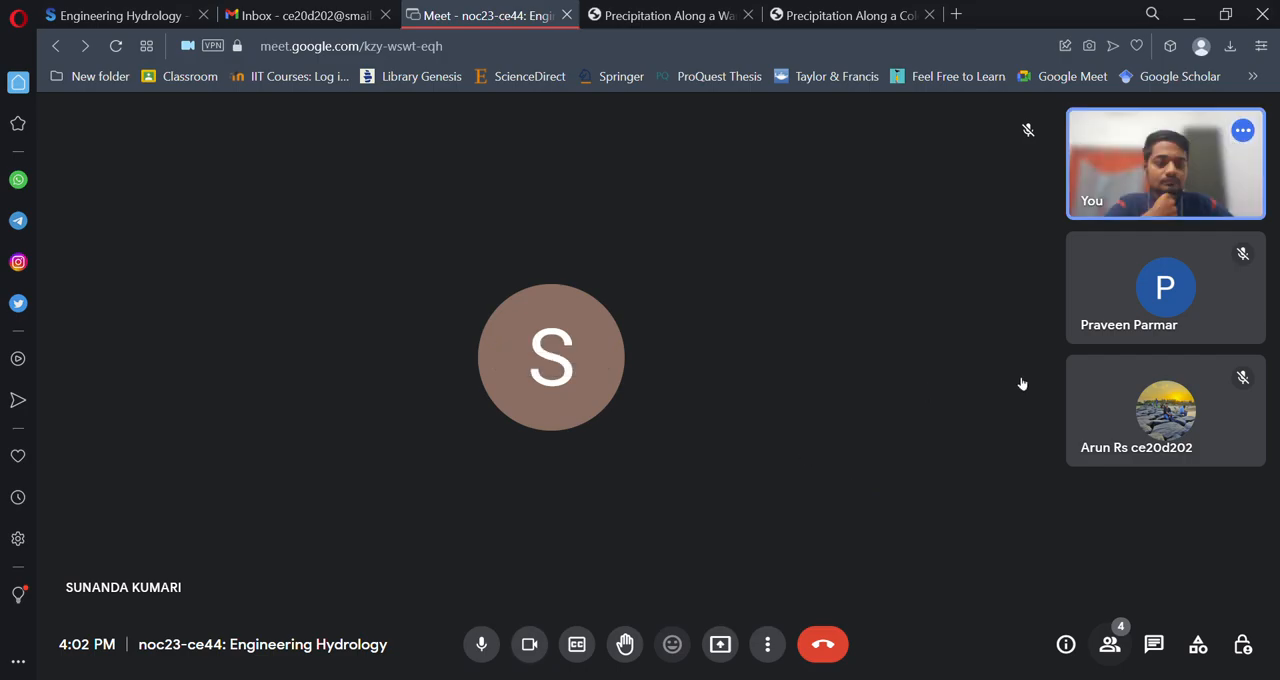
{"action": "mouse_move", "coordinate": [1109, 644]}
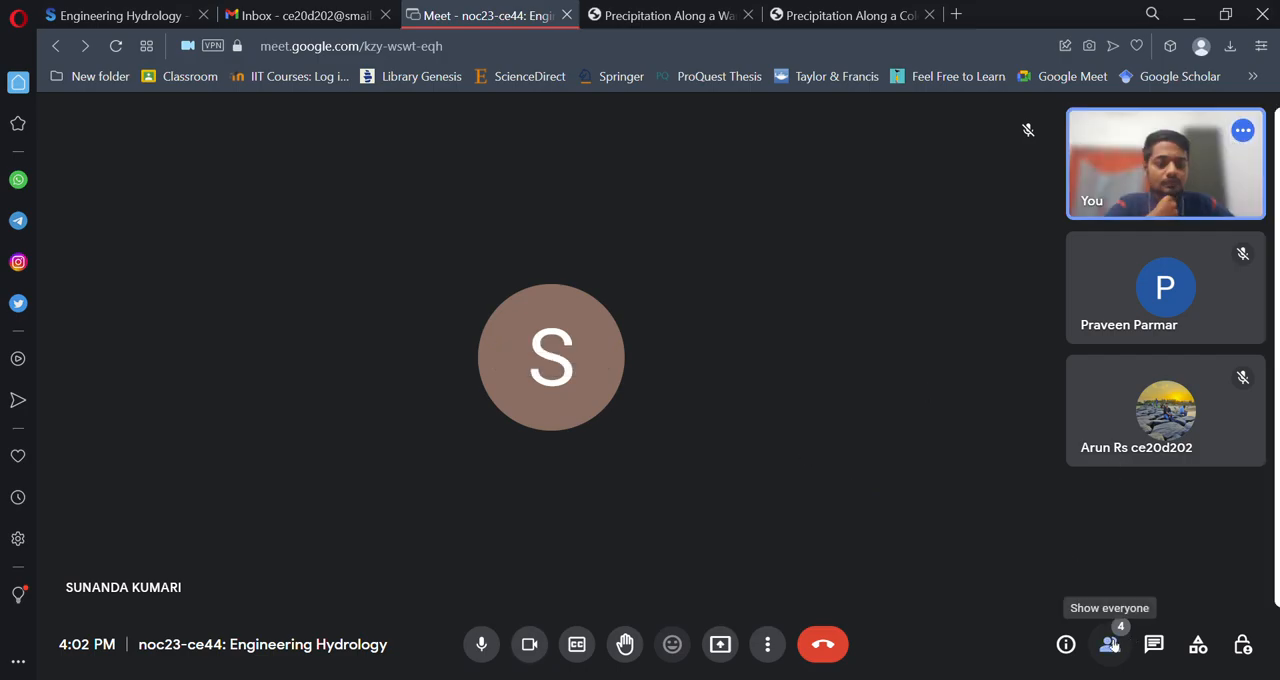
- Post 'Am I audible?' to everyone in the in-call chat
{"action": "left_click", "coordinate": [1109, 644]}
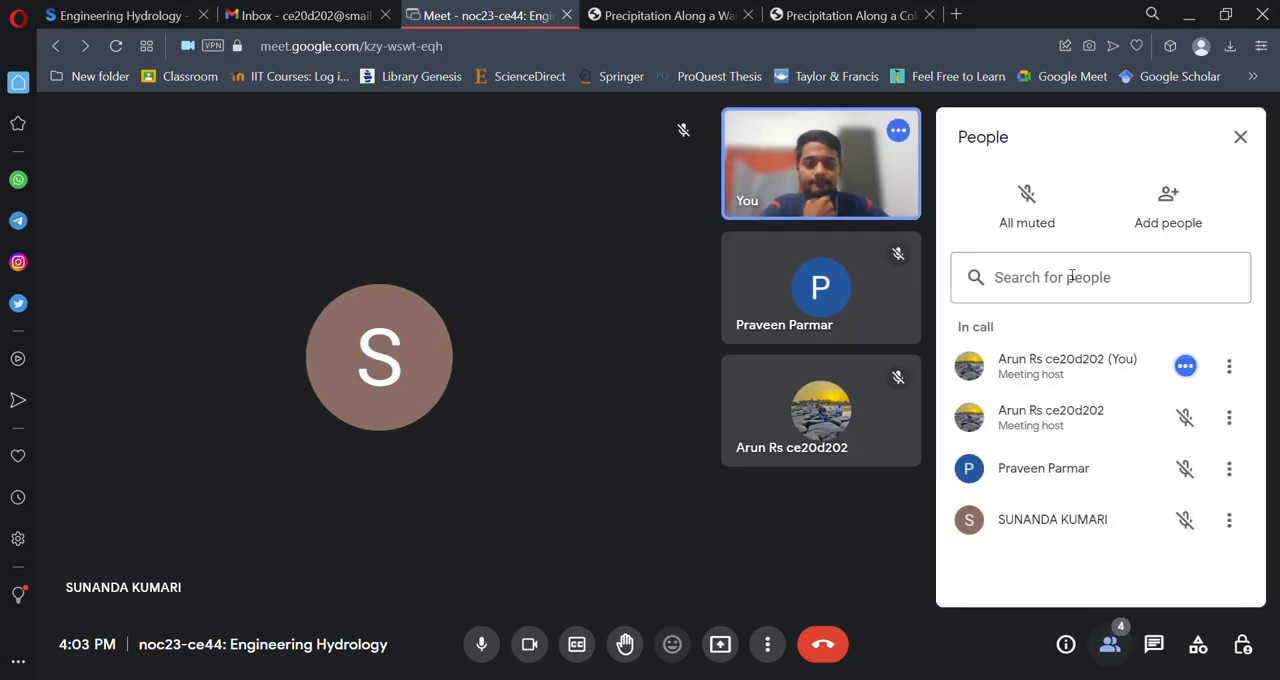
{"action": "left_click", "coordinate": [1153, 644]}
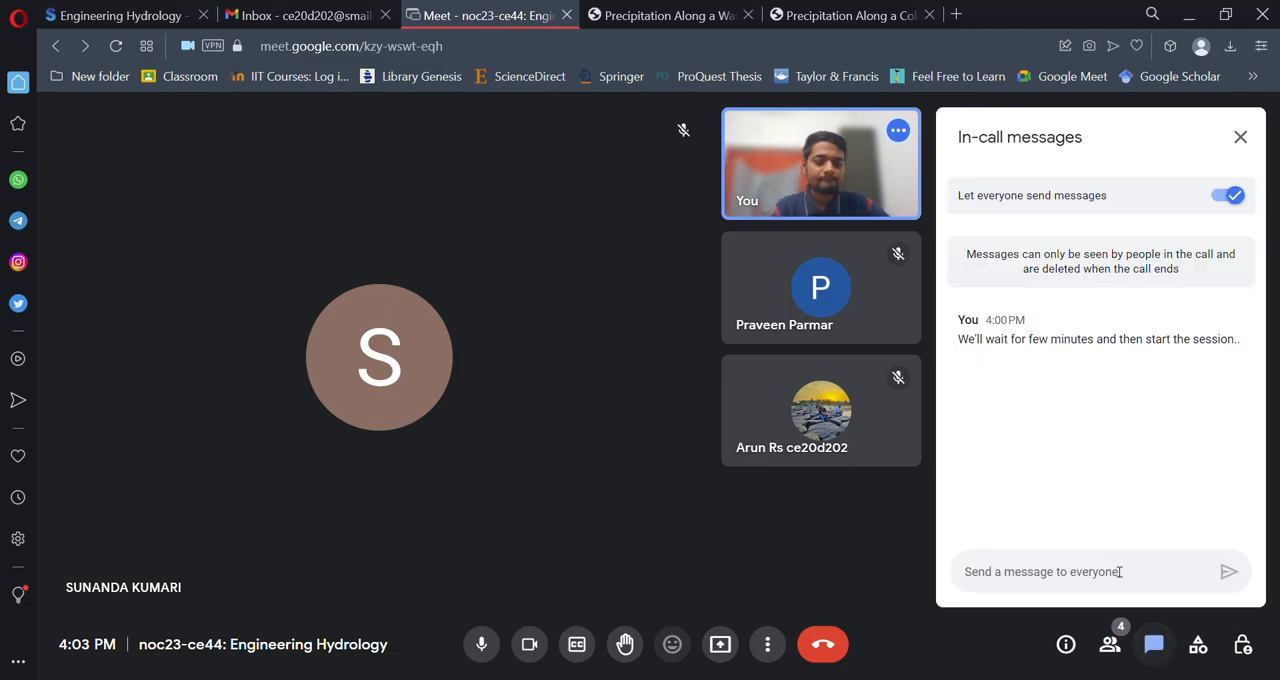
{"action": "type", "text": "A"}
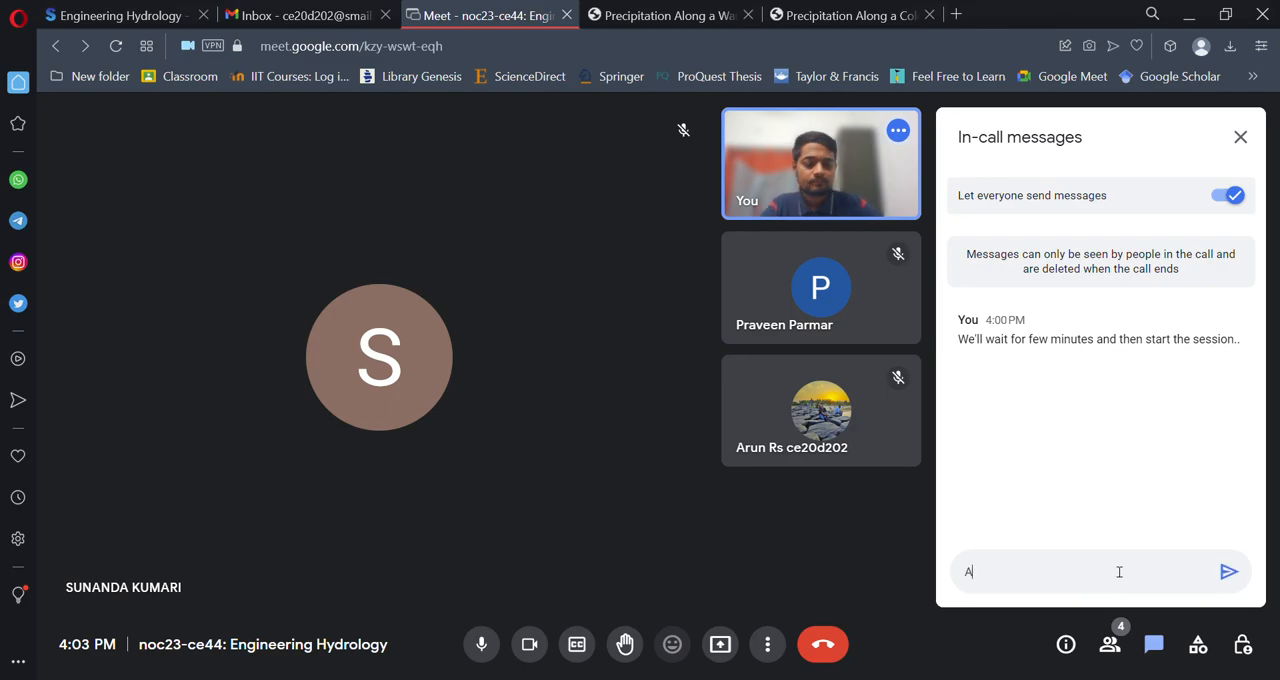
{"action": "type", "text": "m"}
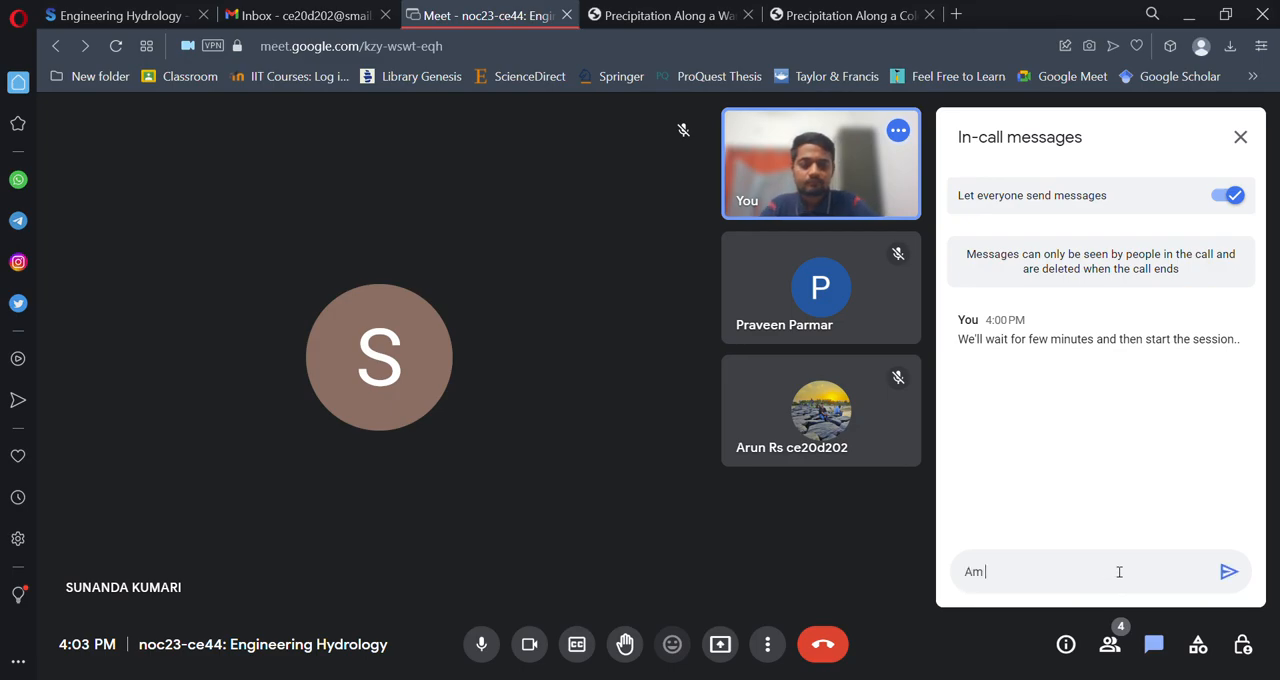
{"action": "left_click", "coordinate": [1229, 571]}
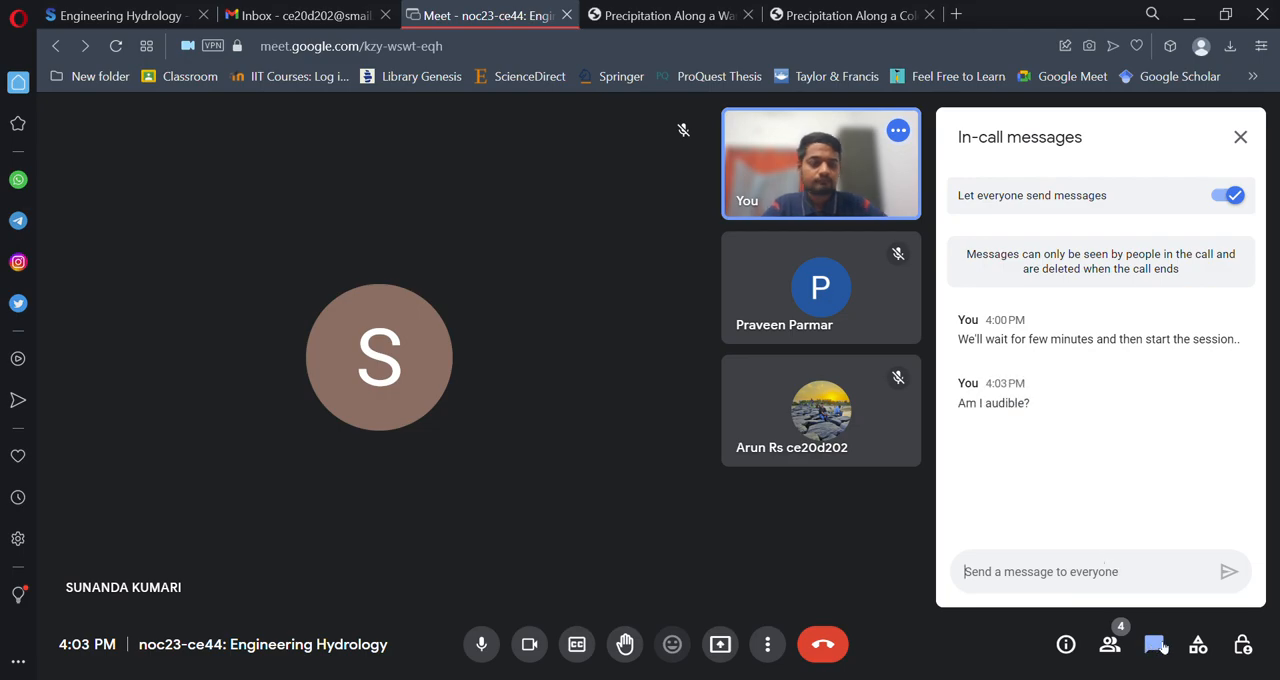
{"action": "mouse_move", "coordinate": [1155, 644]}
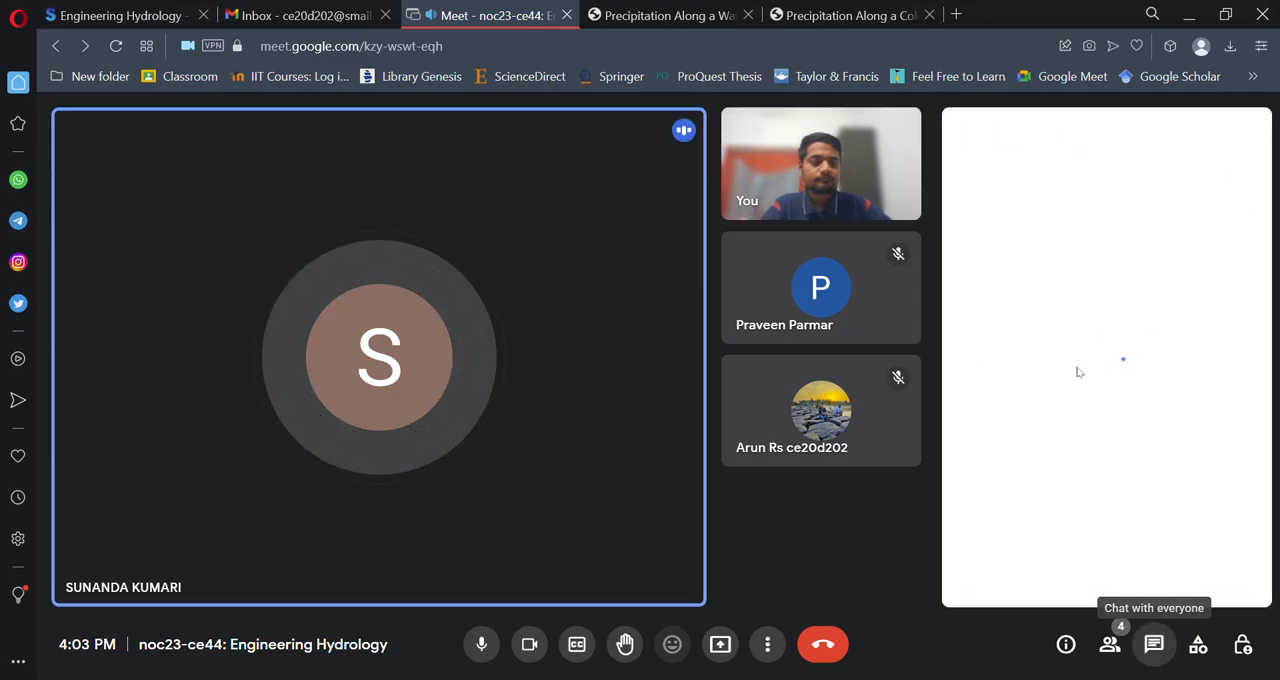
- Close the chat and share the entire screen through Present now
{"action": "left_click", "coordinate": [1153, 644]}
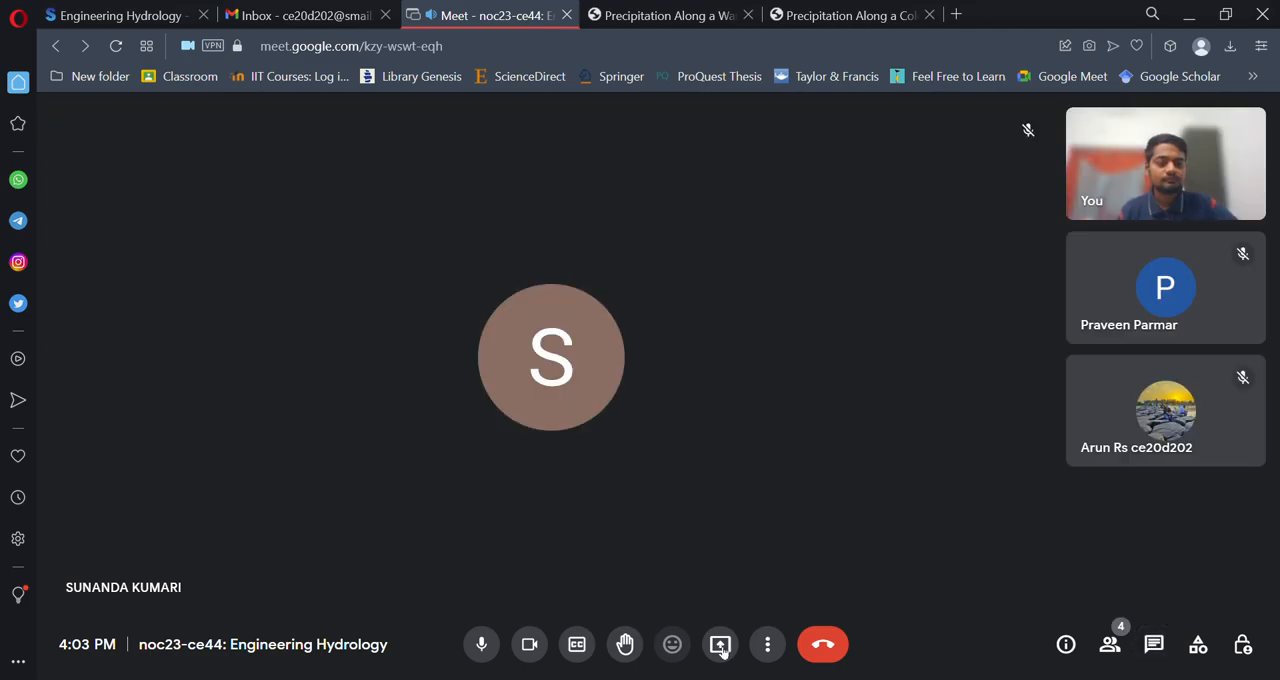
{"action": "left_click", "coordinate": [720, 644]}
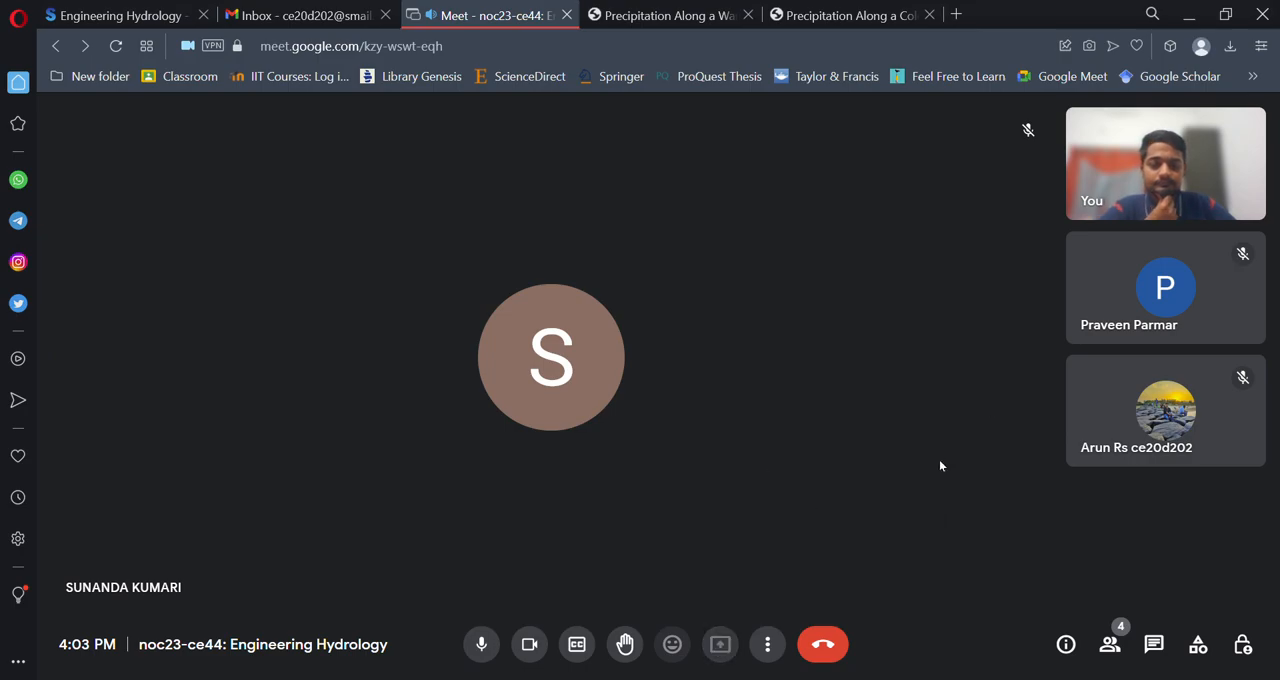
{"action": "left_click", "coordinate": [720, 644]}
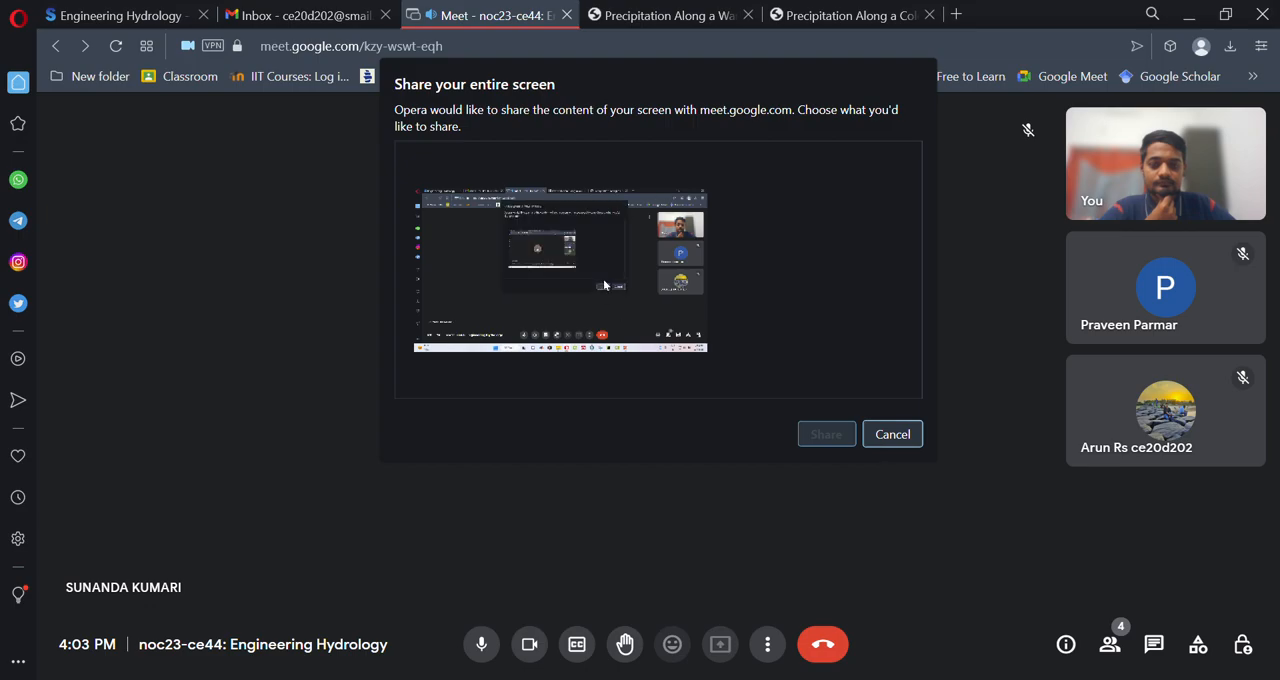
{"action": "left_click", "coordinate": [560, 270]}
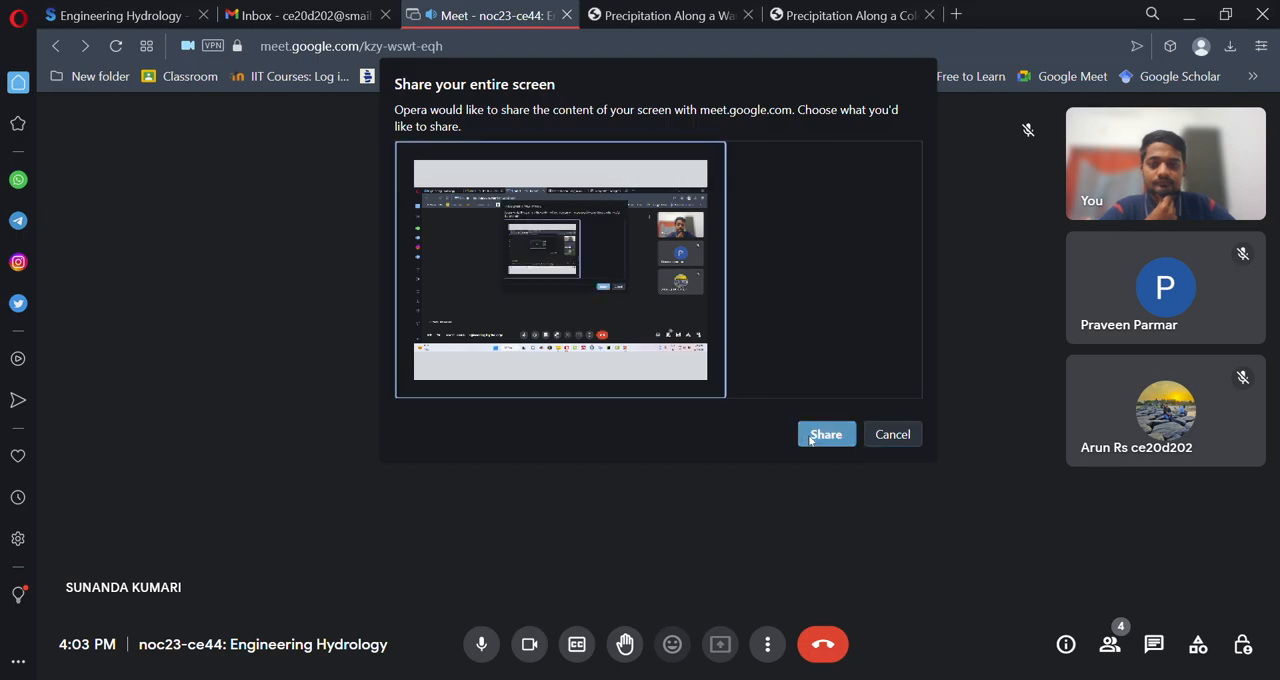
{"action": "left_click", "coordinate": [826, 434]}
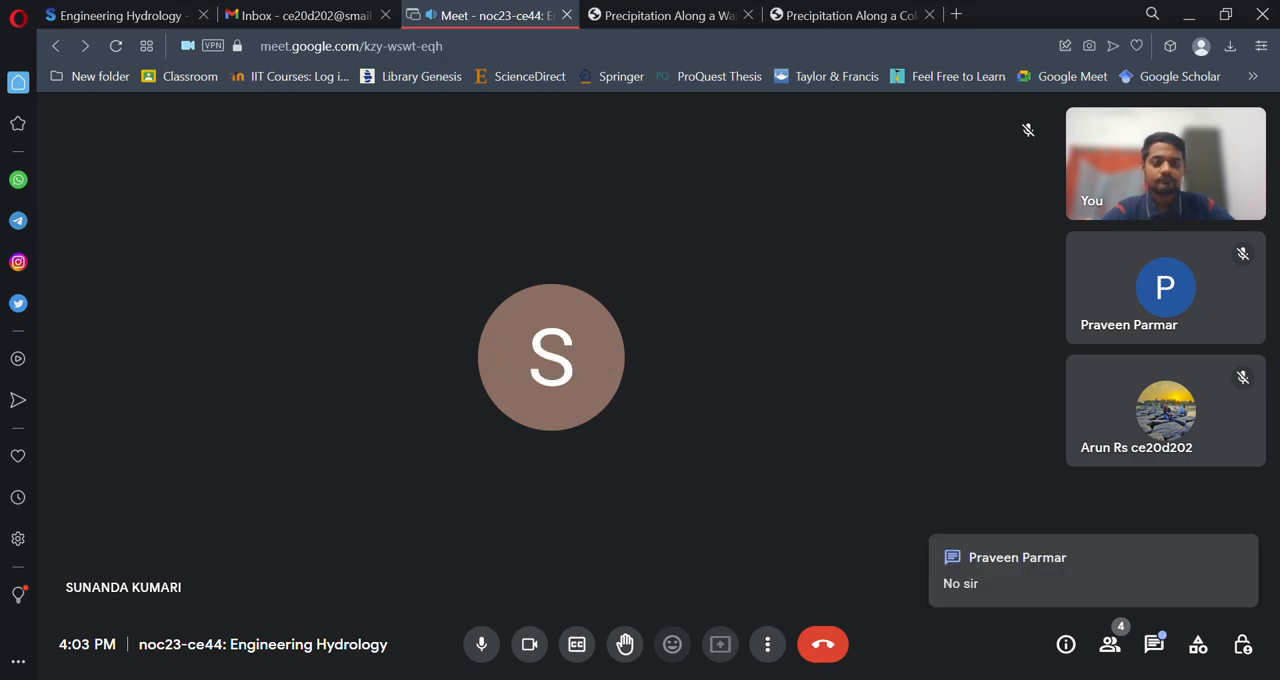
{"action": "mouse_move", "coordinate": [1058, 584]}
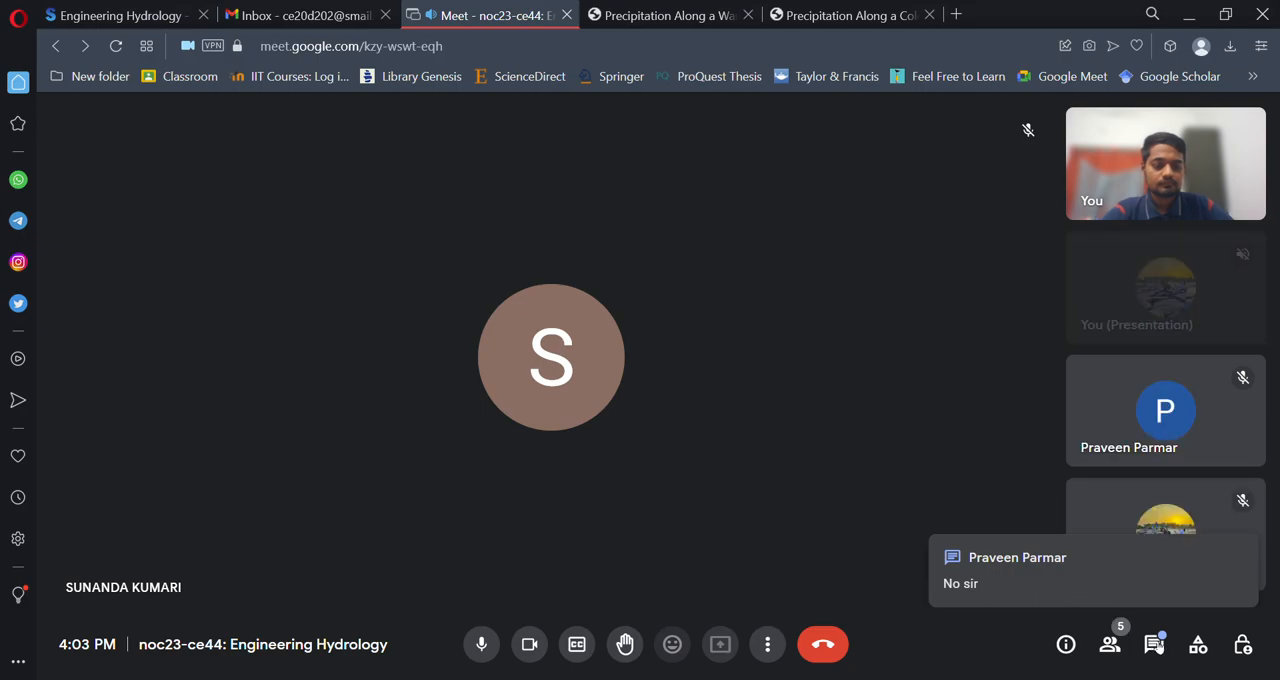
{"action": "left_click", "coordinate": [1153, 644]}
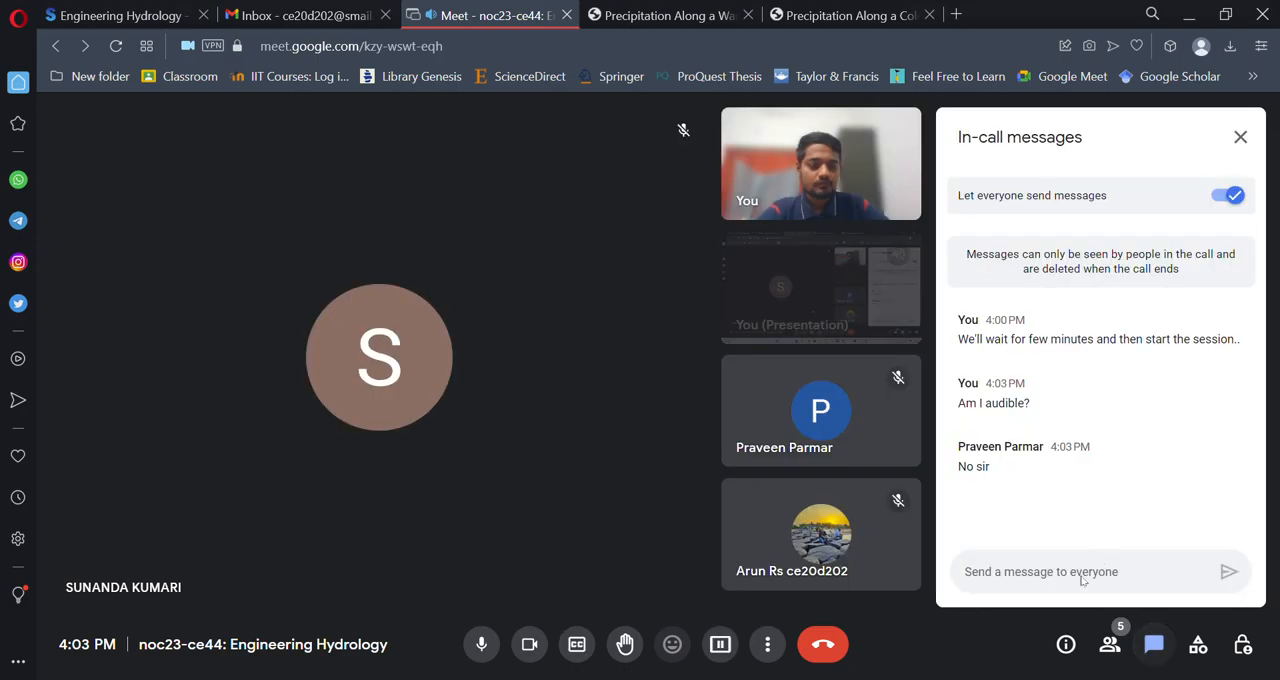
{"action": "left_click", "coordinate": [719, 644]}
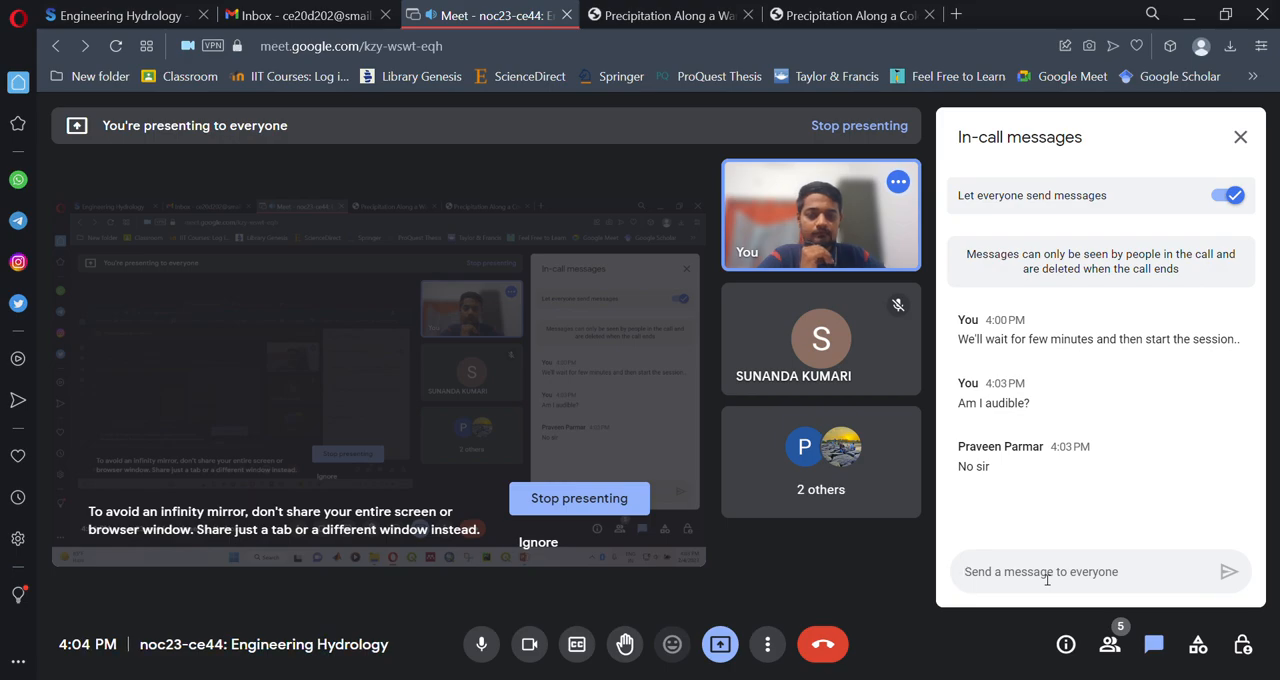
{"action": "type", "text": "Now?"}
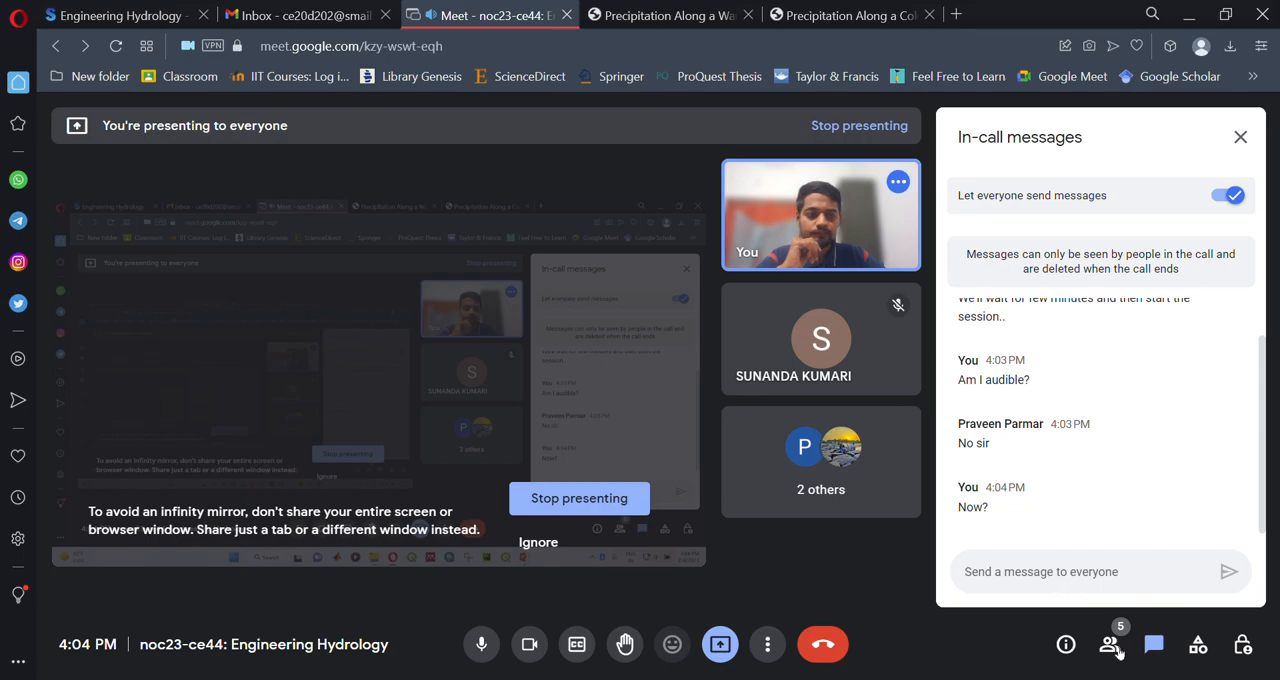
{"action": "mouse_move", "coordinate": [1110, 644]}
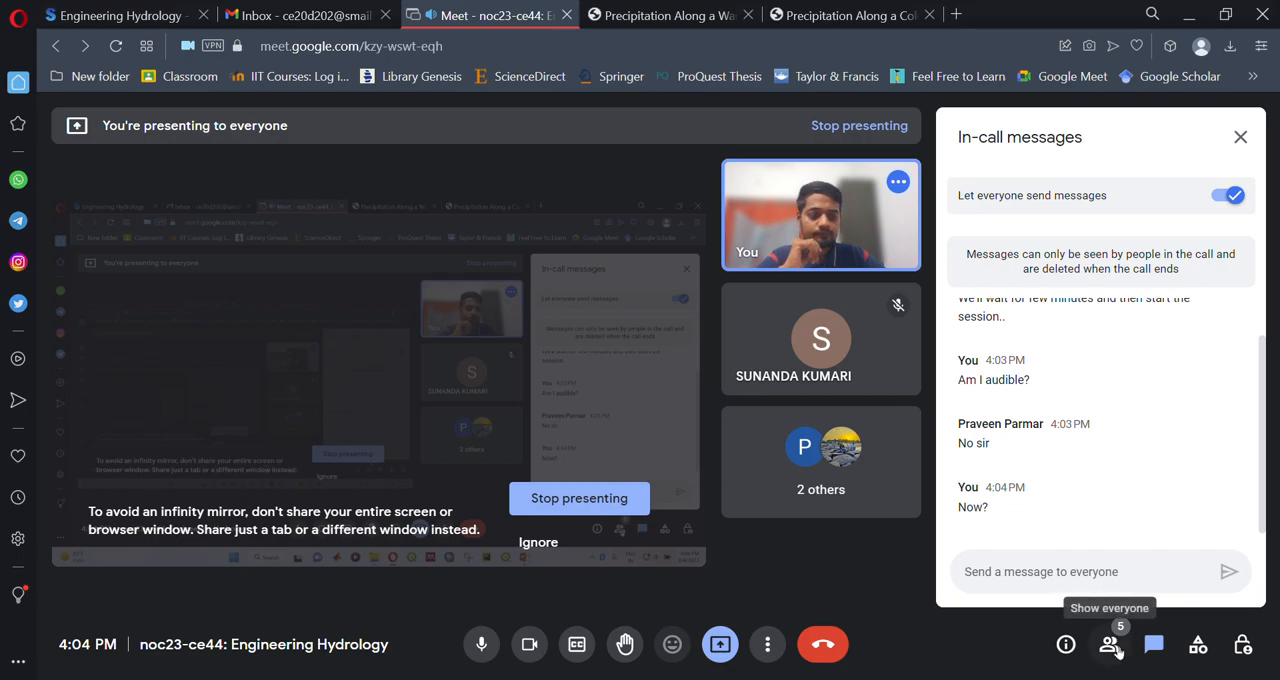
{"action": "left_click", "coordinate": [1040, 571]}
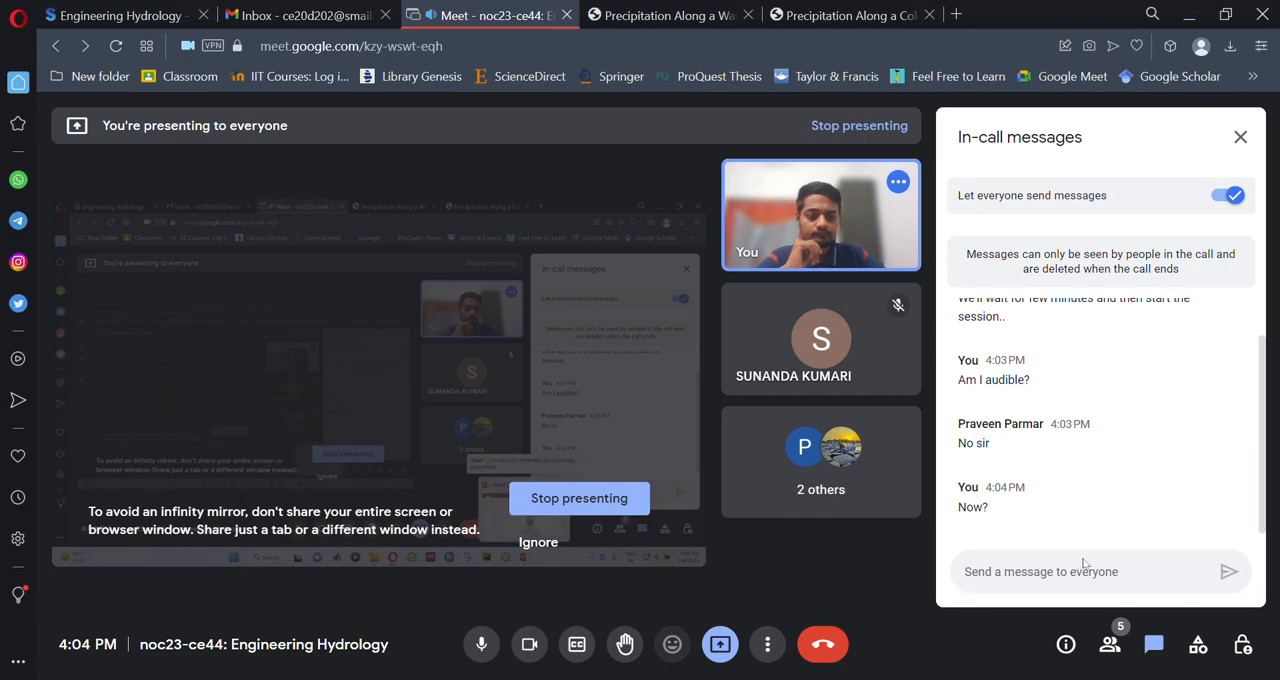
- Send 'Please check your end.' to everyone in the call chat
{"action": "type", "text": "P"}
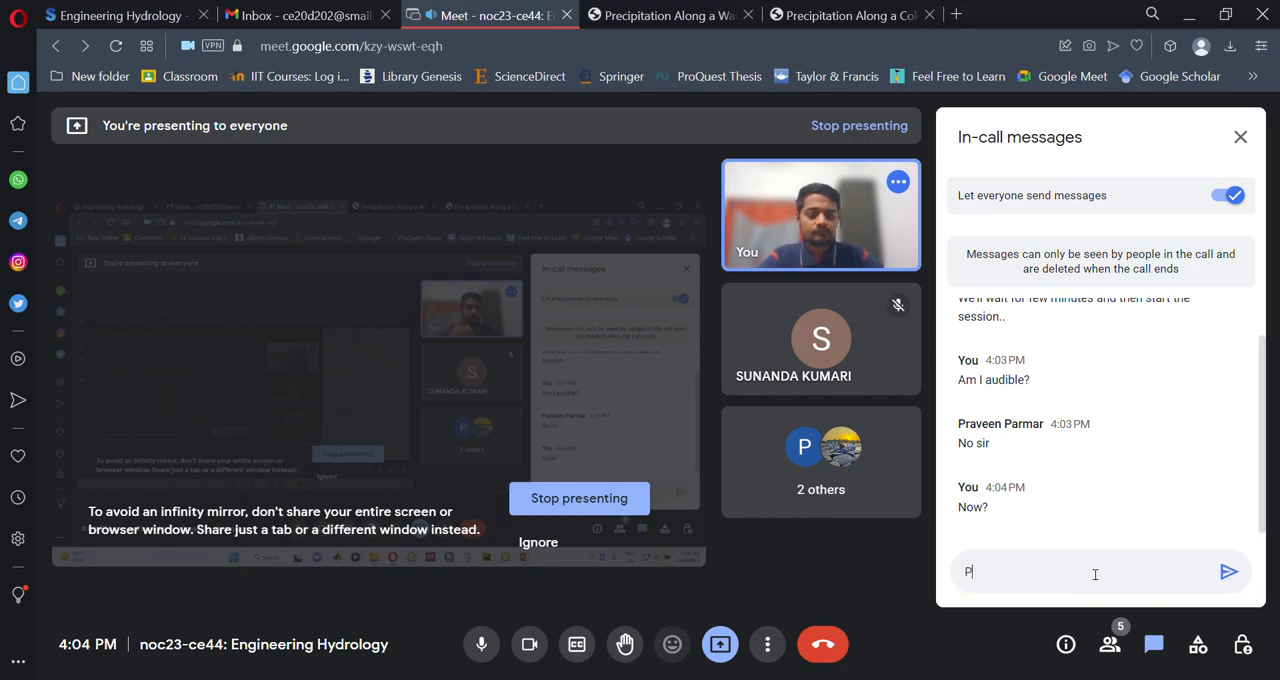
{"action": "type", "text": "Please chec"}
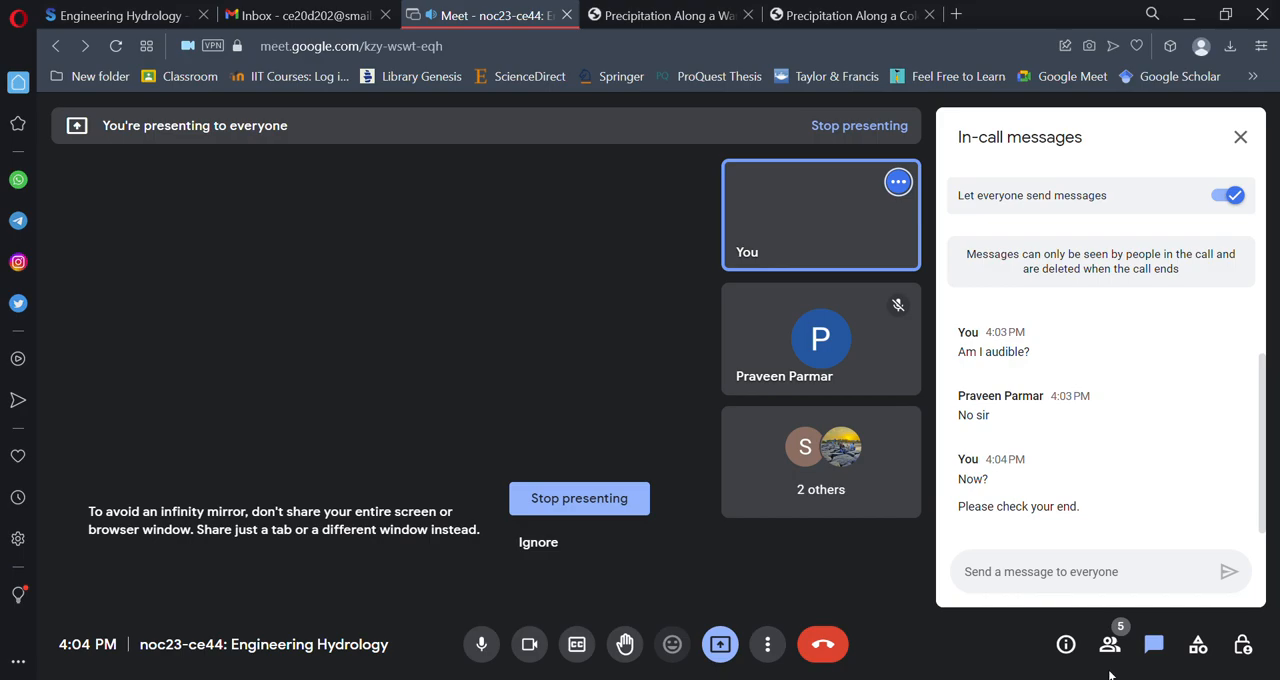
{"action": "mouse_move", "coordinate": [1220, 253]}
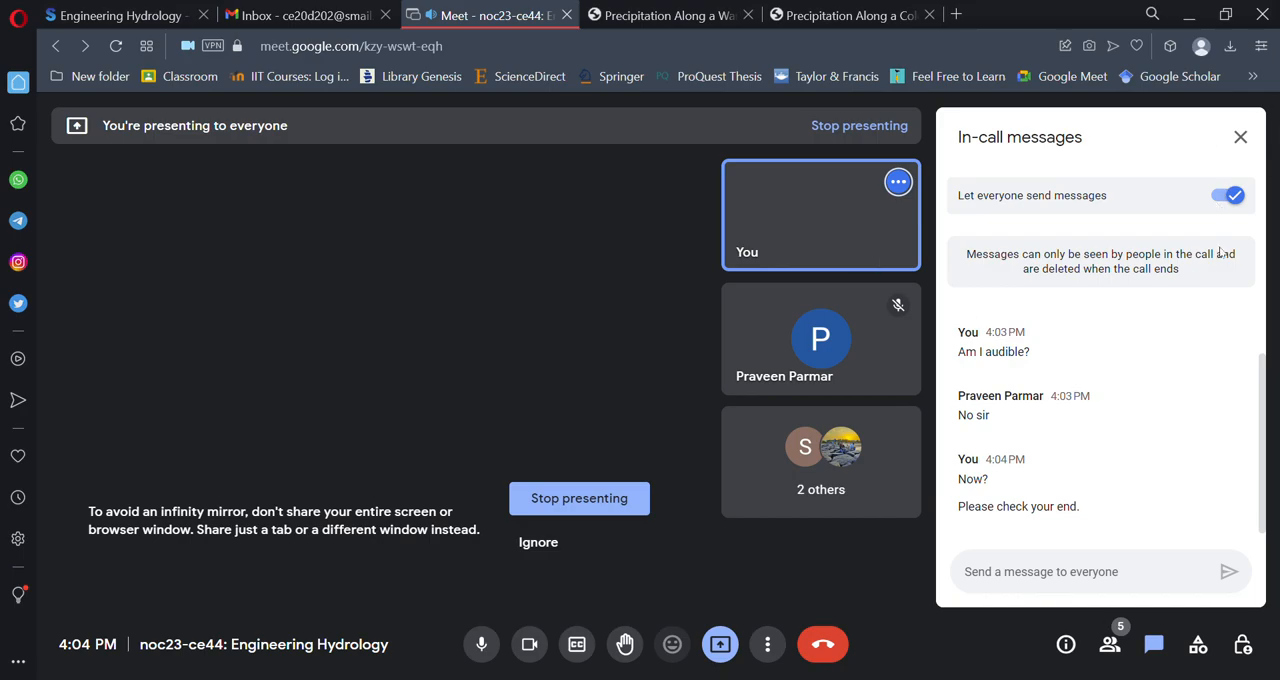
{"action": "mouse_move", "coordinate": [1216, 250]}
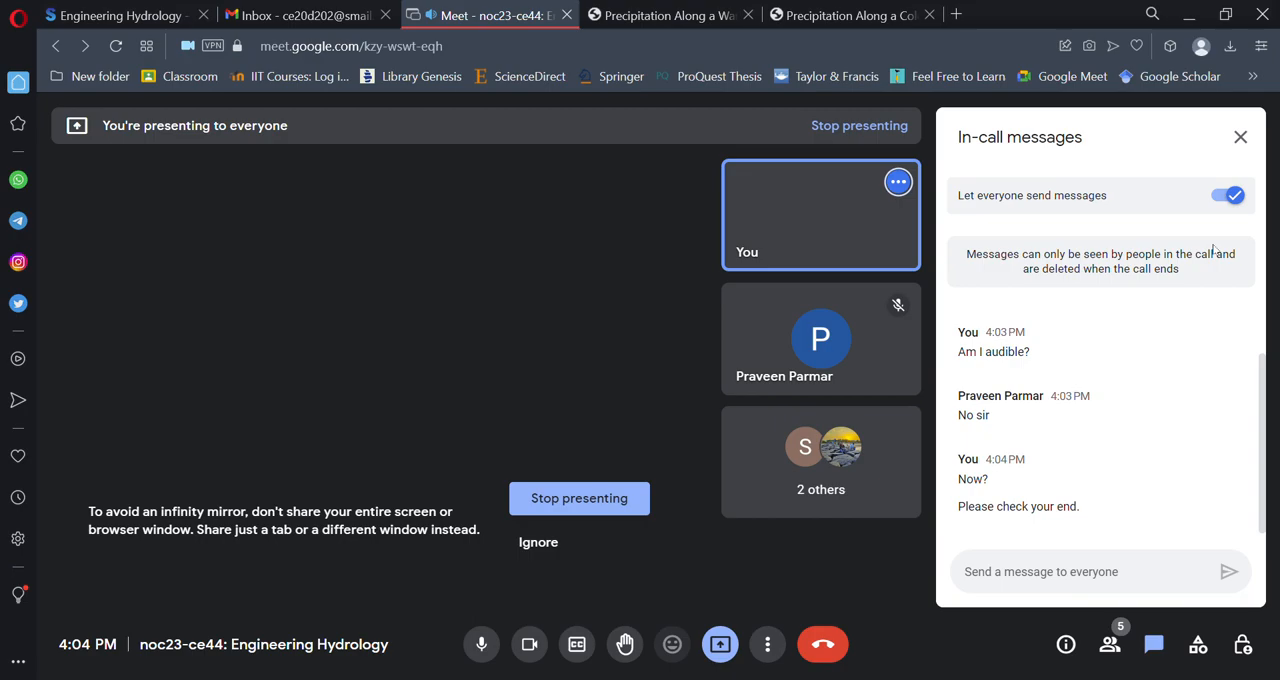
{"action": "mouse_move", "coordinate": [1213, 249]}
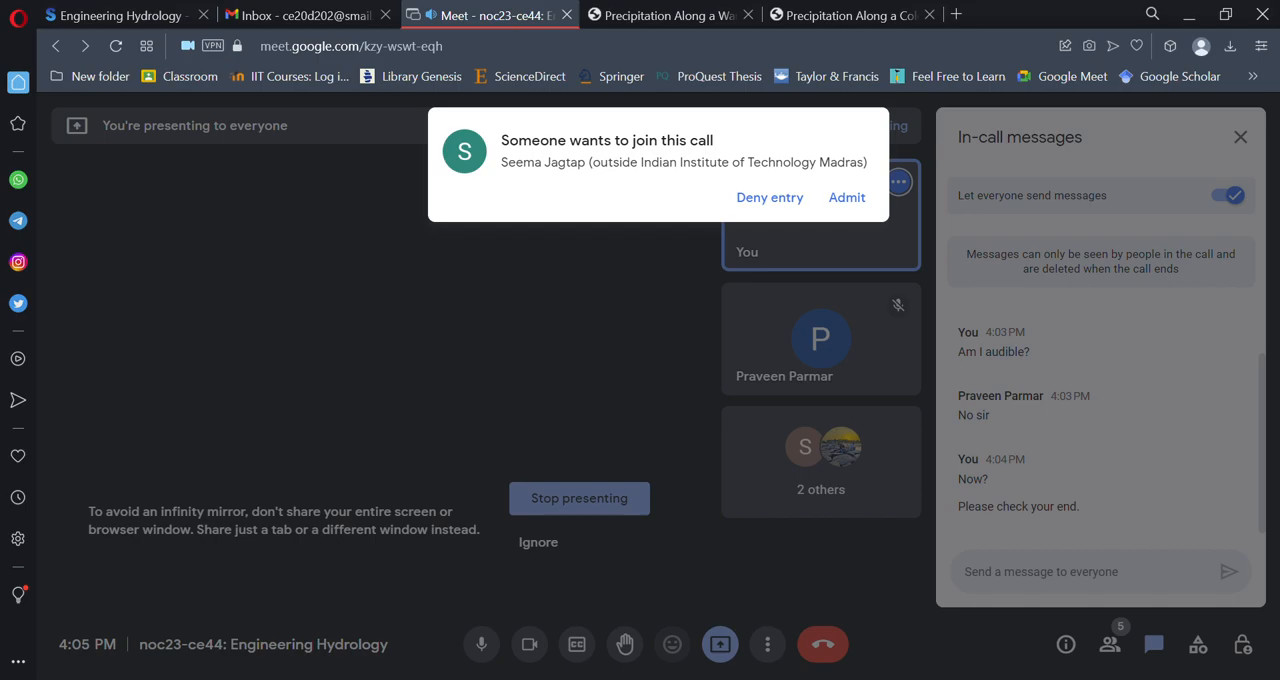
{"action": "mouse_move", "coordinate": [825, 109]}
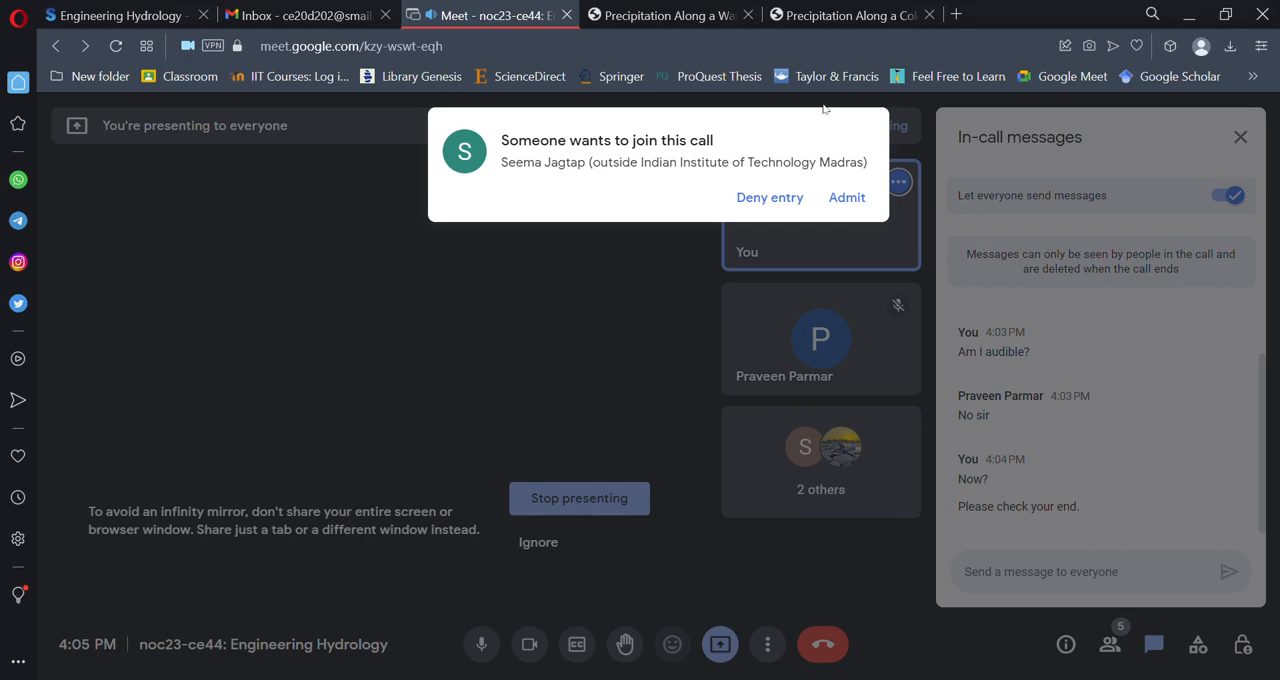
{"action": "mouse_move", "coordinate": [824, 110]}
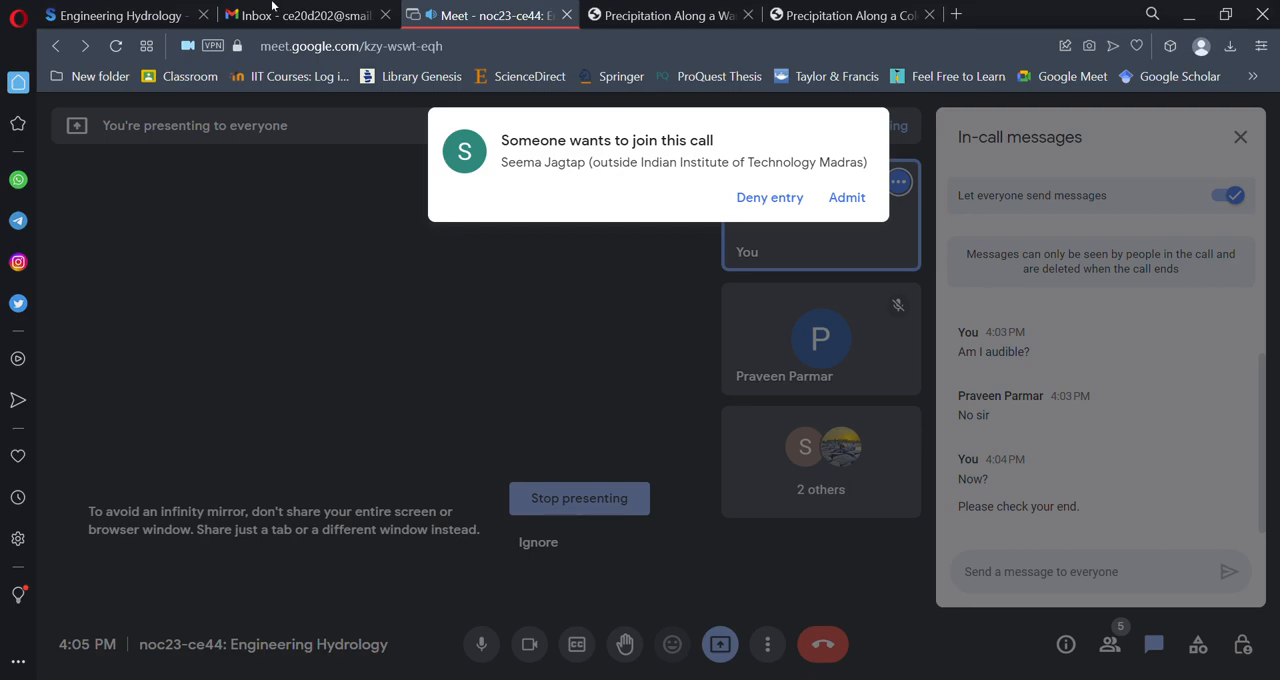
{"action": "mouse_move", "coordinate": [341, 187]}
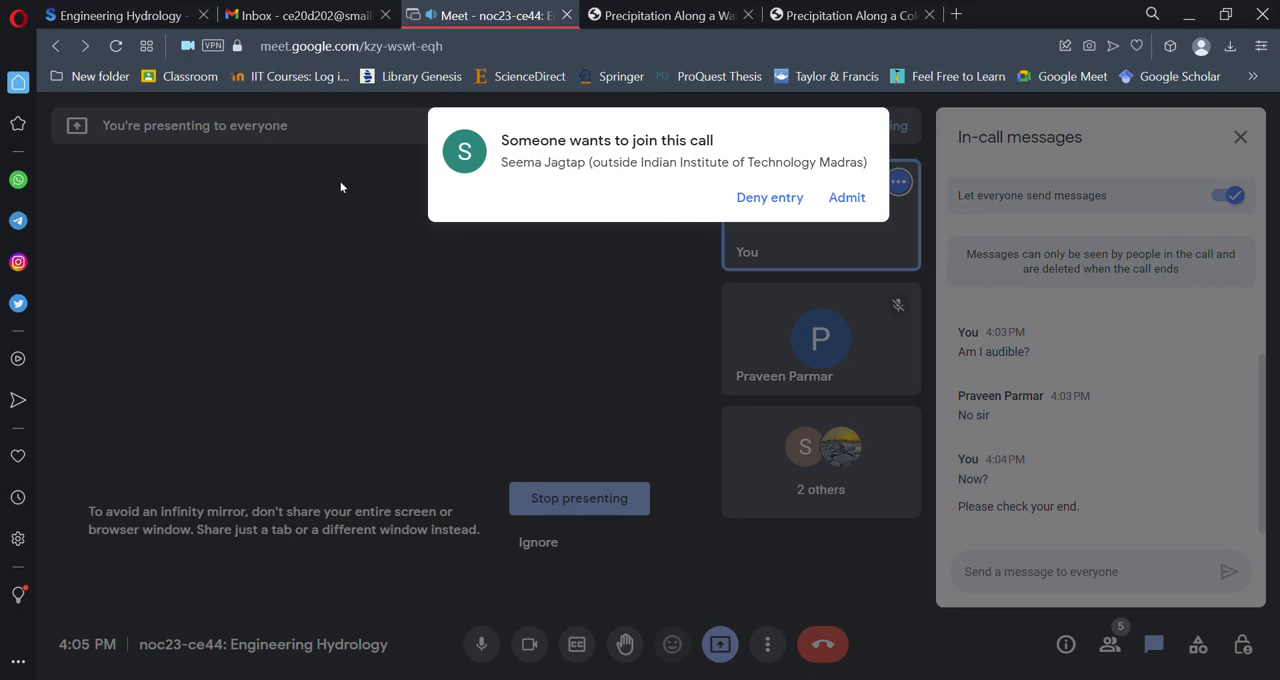
{"action": "mouse_move", "coordinate": [357, 227]}
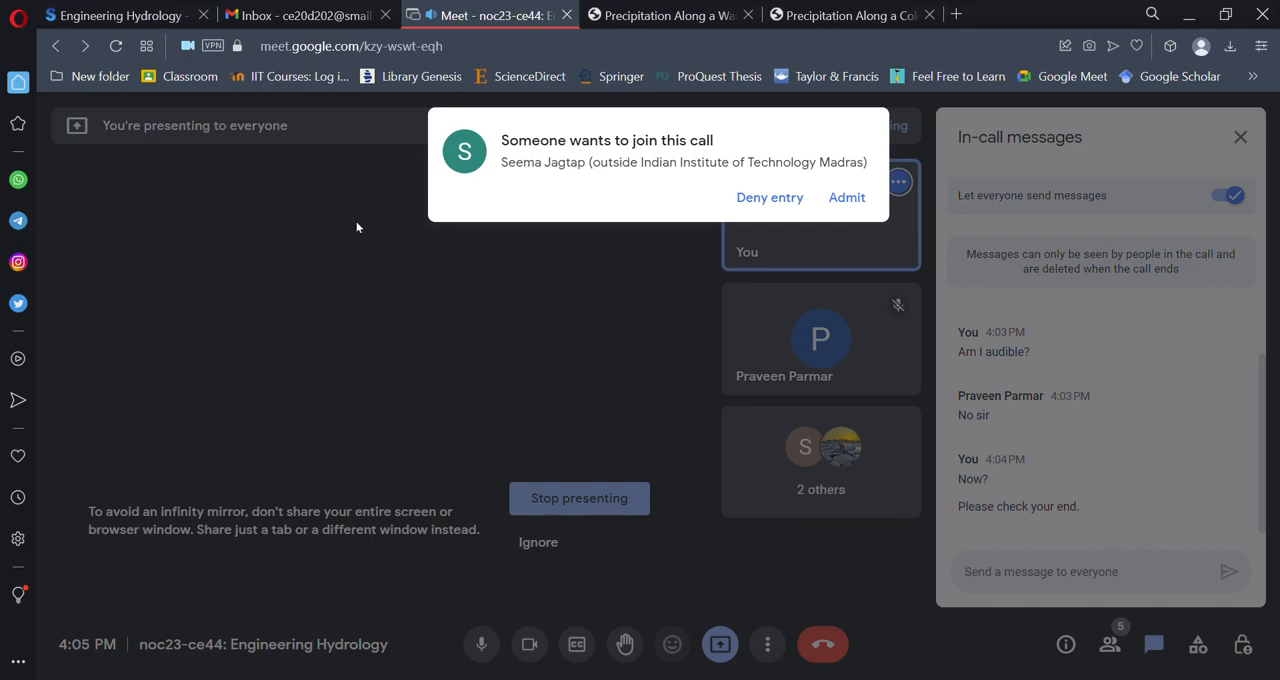
{"action": "mouse_move", "coordinate": [335, 316]}
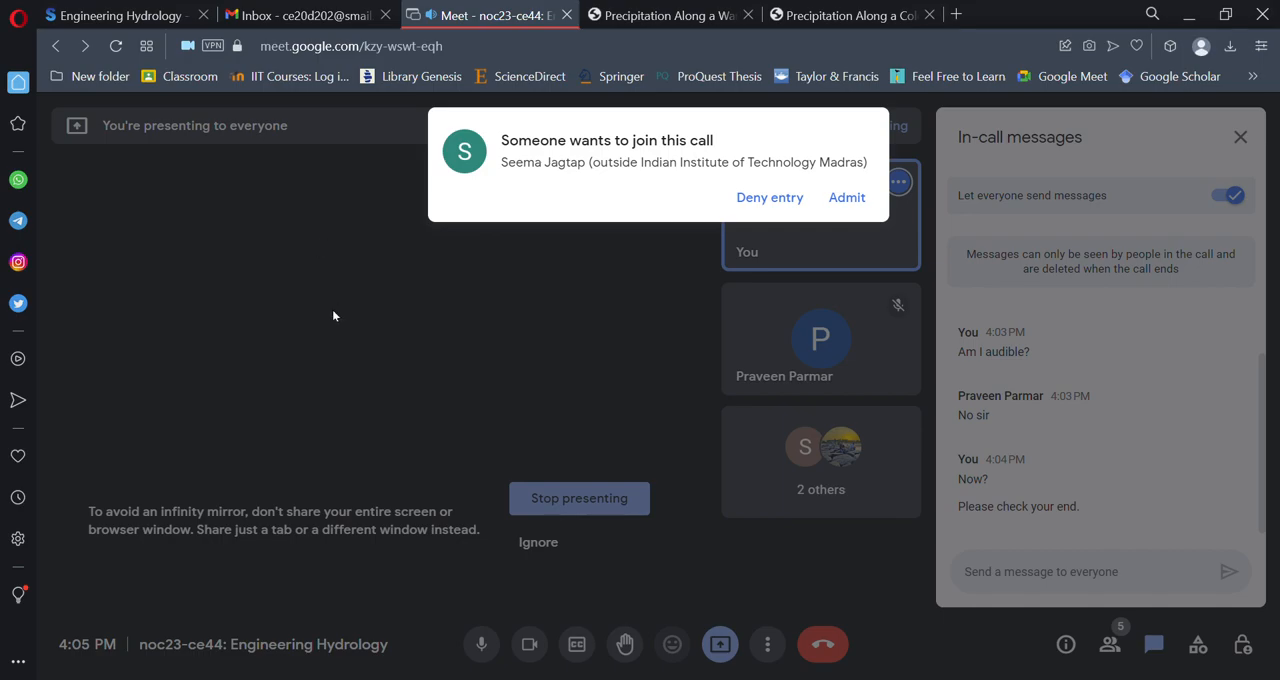
{"action": "mouse_move", "coordinate": [311, 298]}
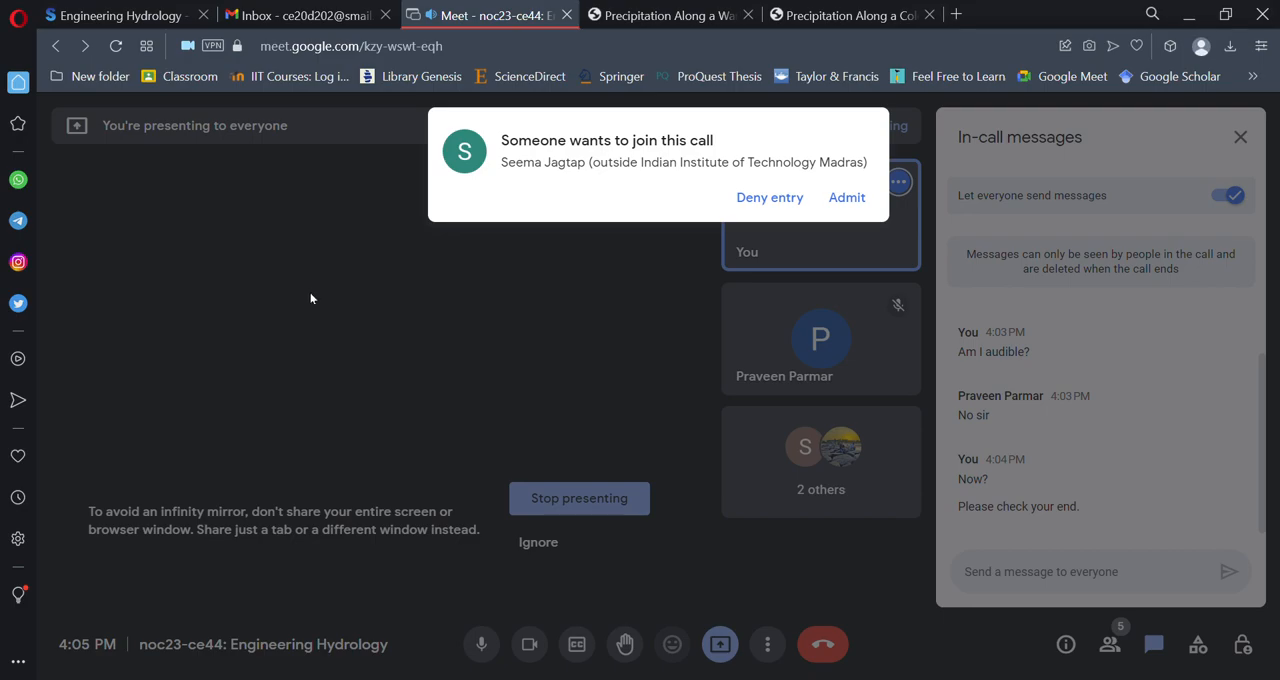
{"action": "mouse_move", "coordinate": [312, 340]}
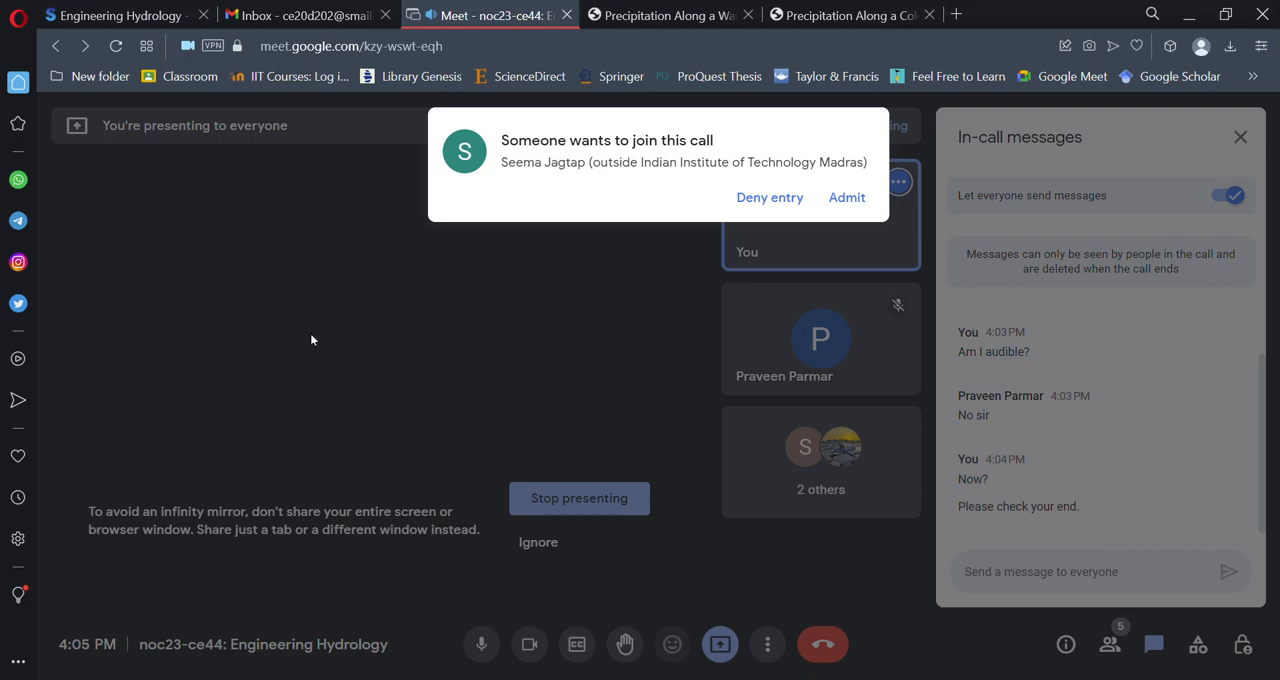
{"action": "mouse_move", "coordinate": [276, 408]}
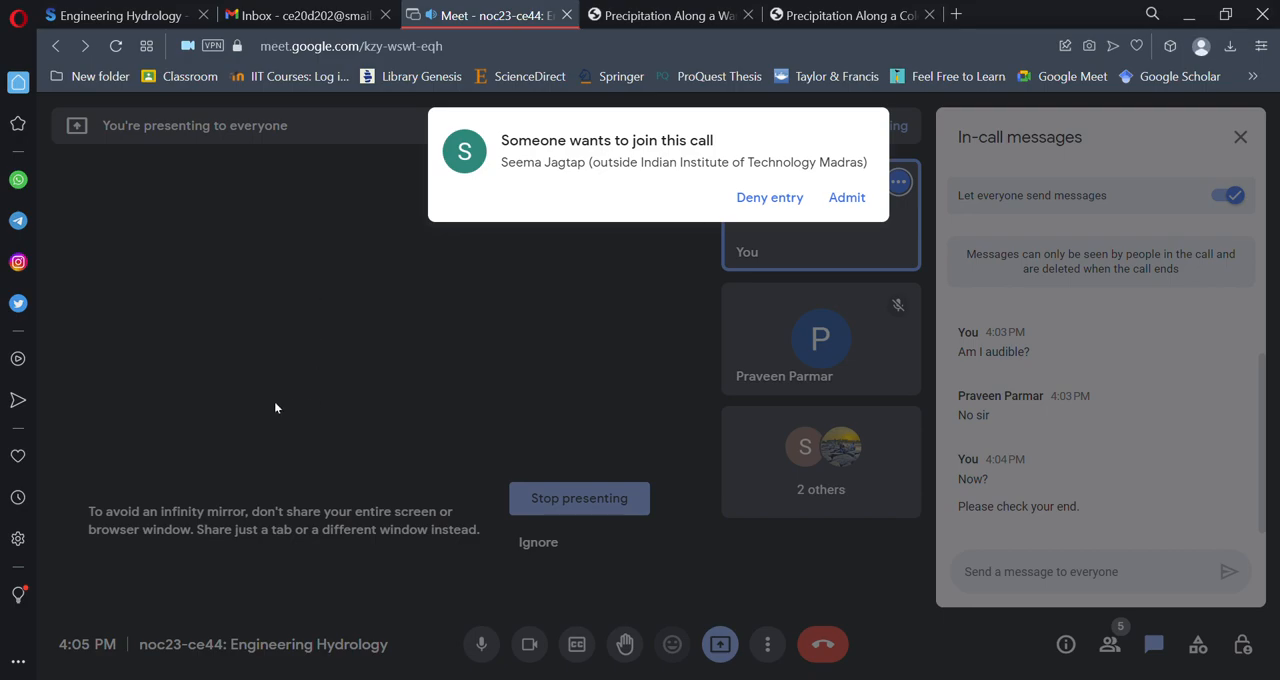
{"action": "mouse_move", "coordinate": [235, 274]}
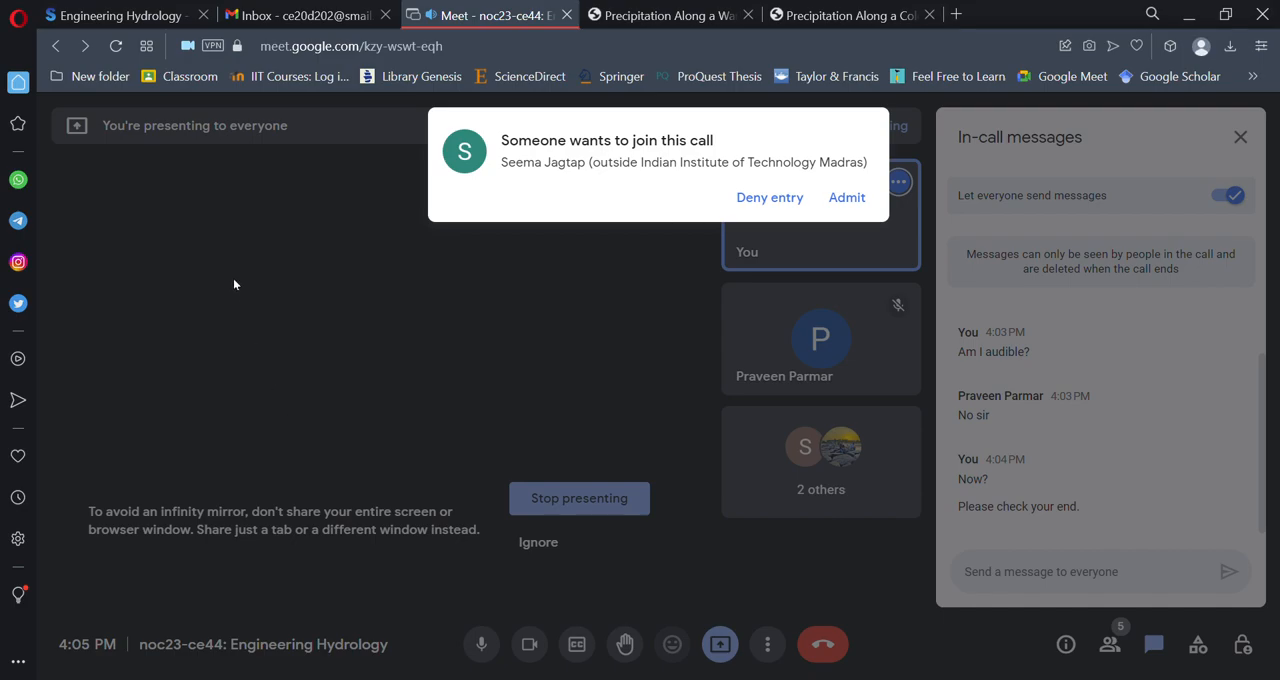
{"action": "mouse_move", "coordinate": [247, 281]}
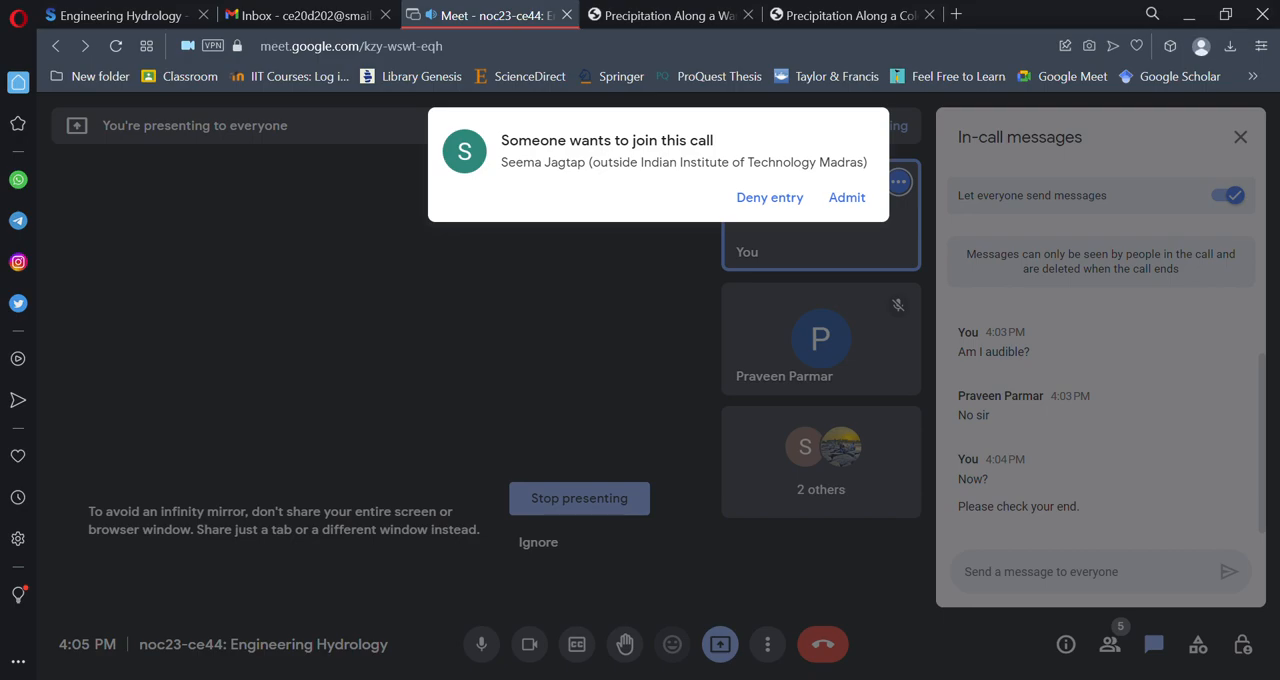
{"action": "mouse_move", "coordinate": [849, 367]}
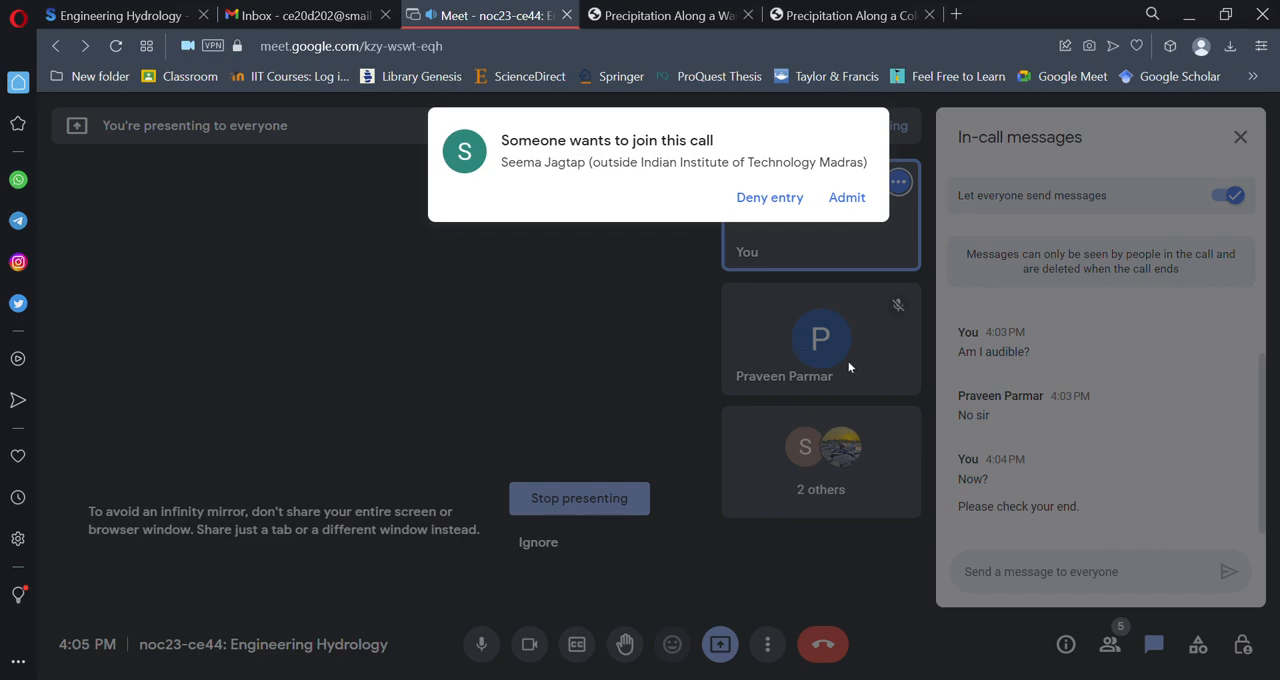
{"action": "mouse_move", "coordinate": [993, 540]}
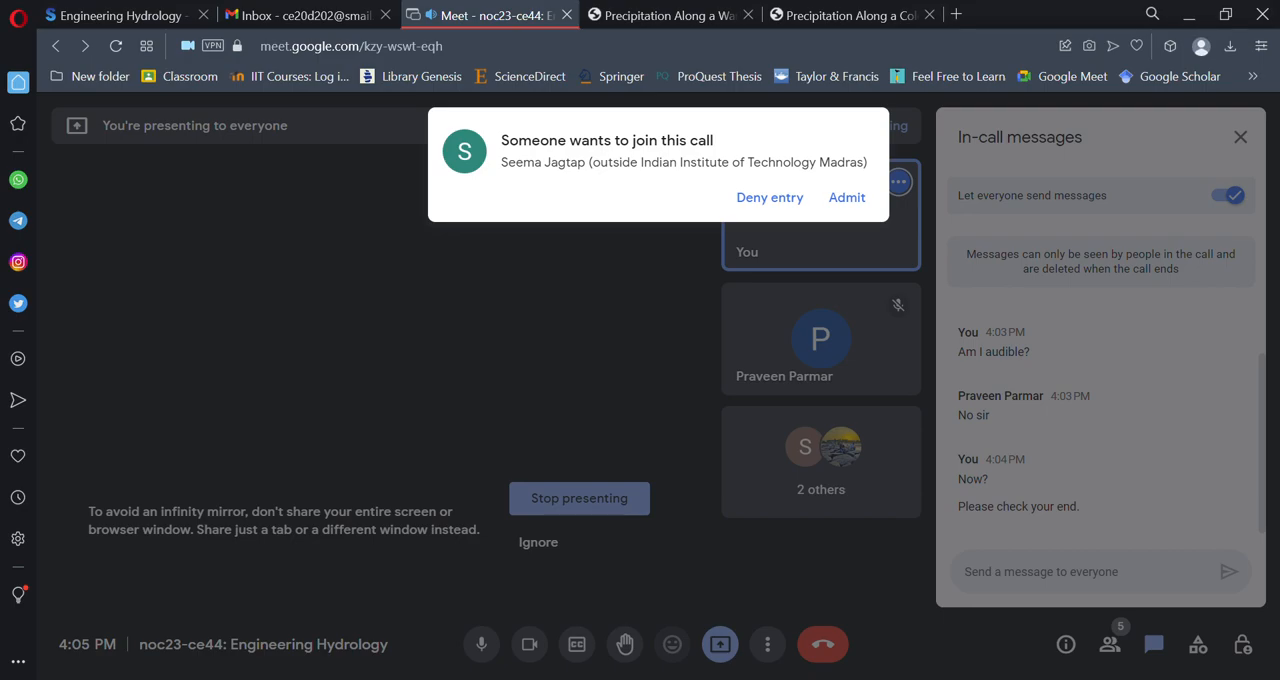
{"action": "mouse_move", "coordinate": [660, 444]}
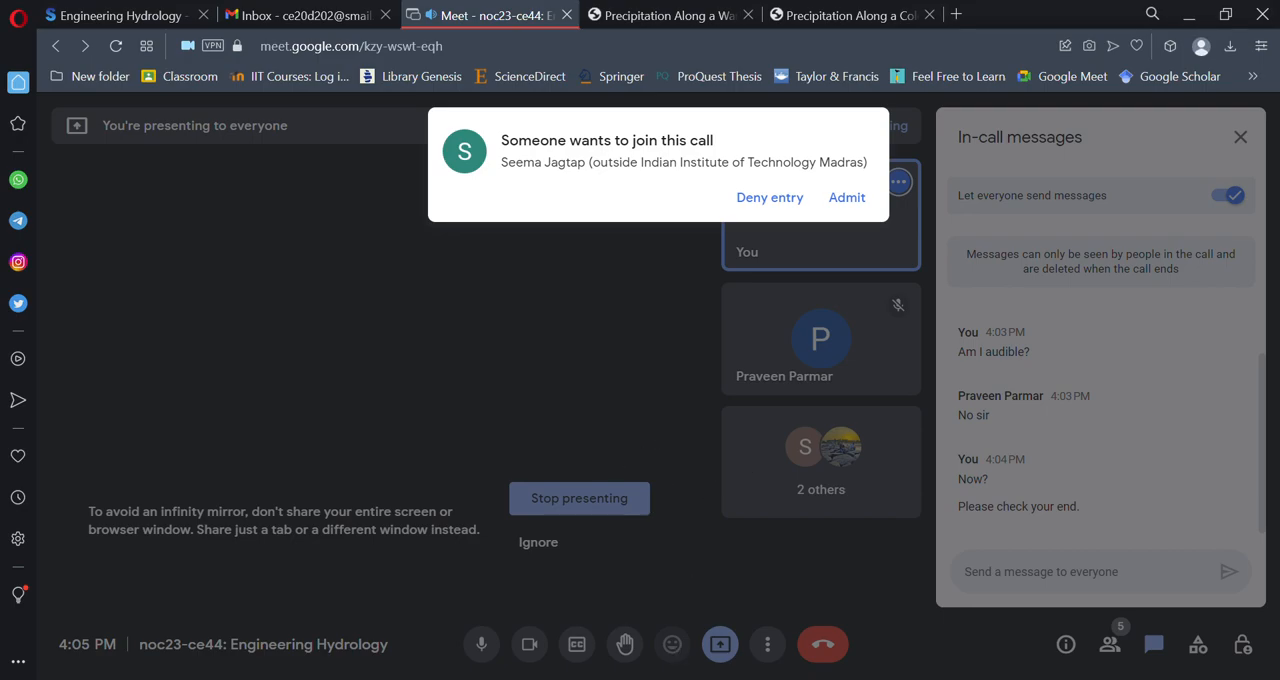
- Close the in-call messages panel and continue presenting
{"action": "left_click", "coordinate": [846, 197]}
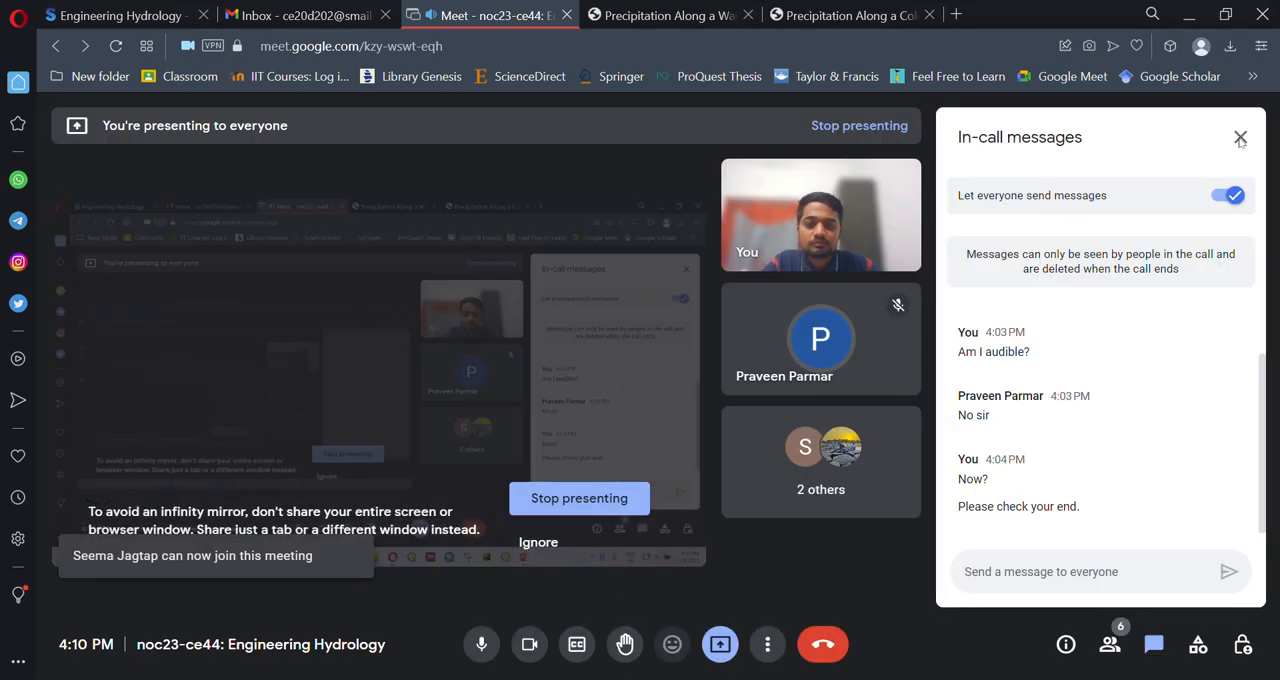
{"action": "left_click", "coordinate": [1240, 137]}
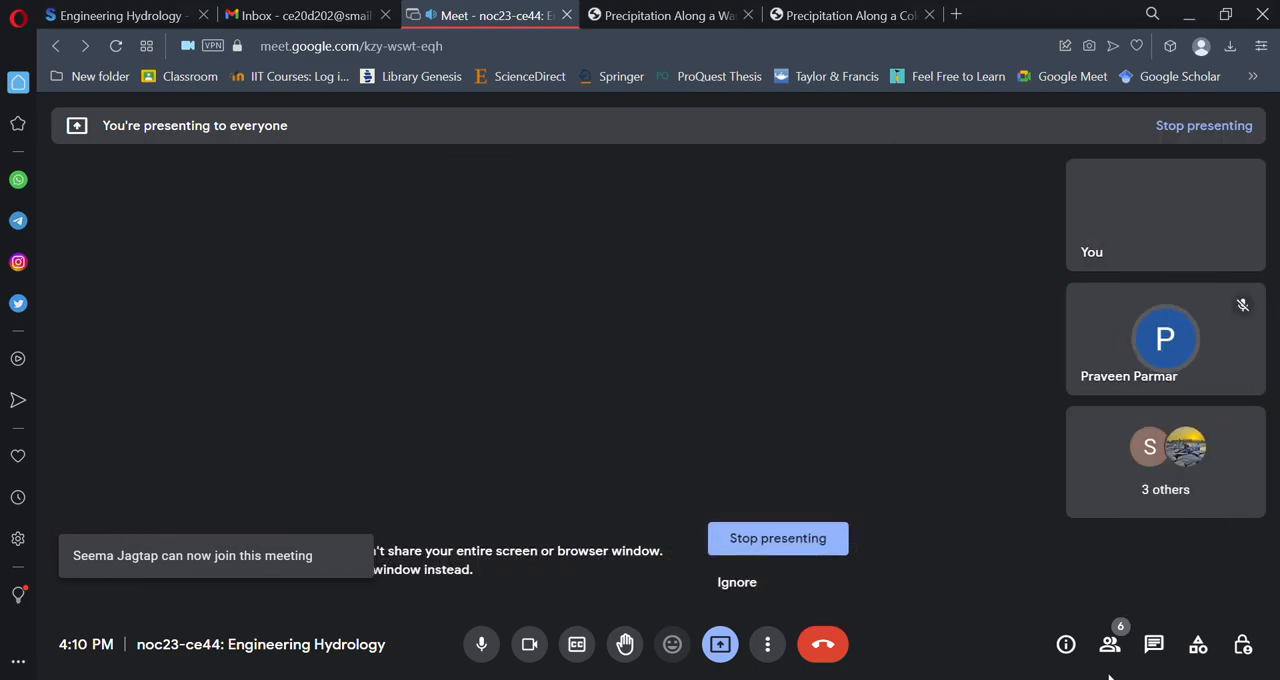
{"action": "mouse_move", "coordinate": [1108, 426]}
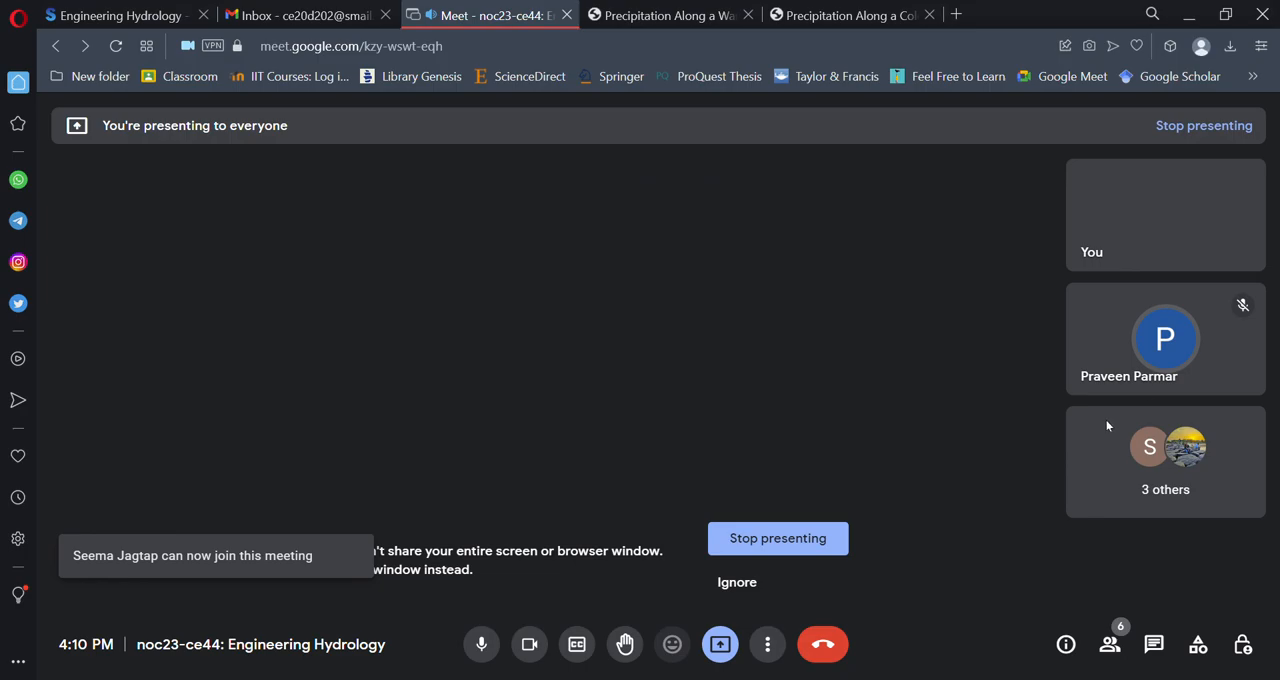
{"action": "mouse_move", "coordinate": [1195, 380]}
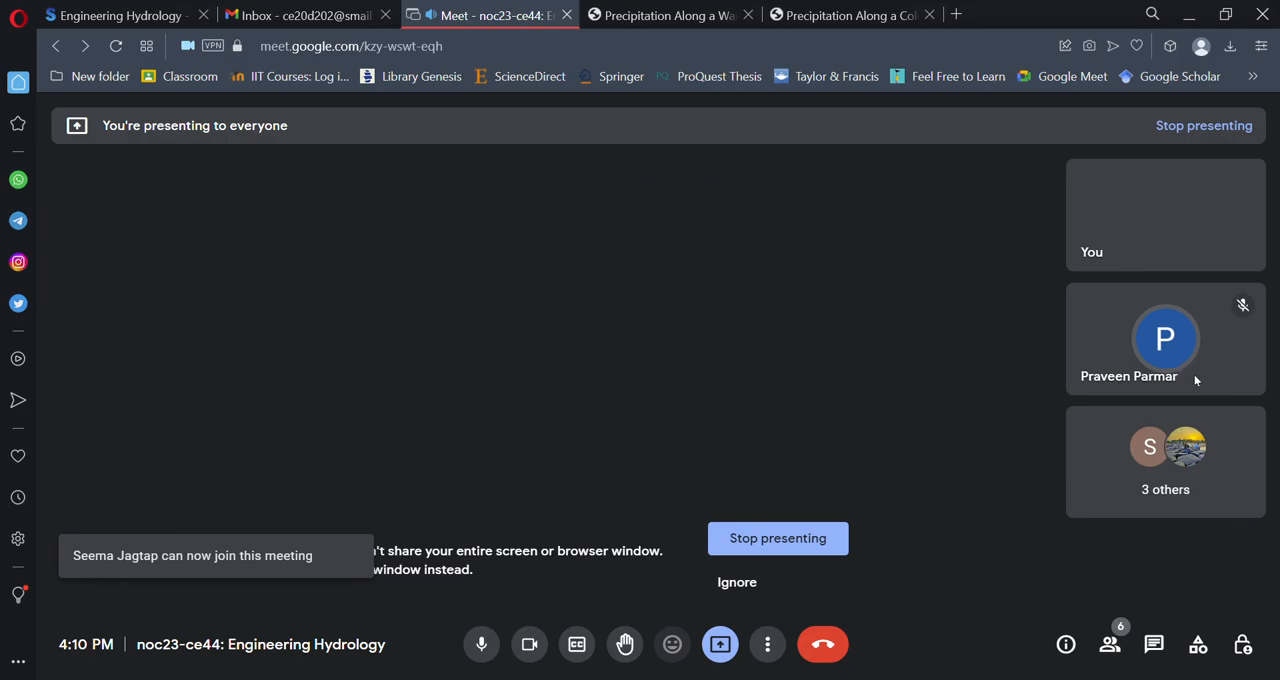
{"action": "mouse_move", "coordinate": [1079, 184]}
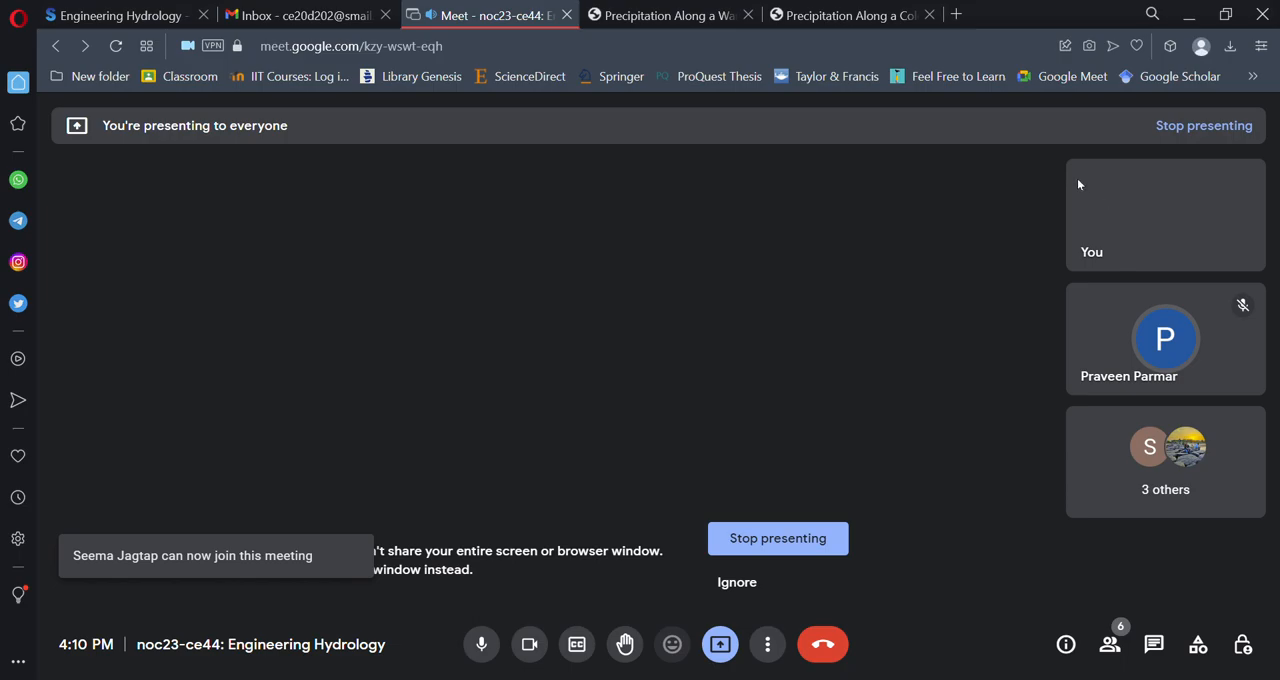
{"action": "mouse_move", "coordinate": [1021, 184]}
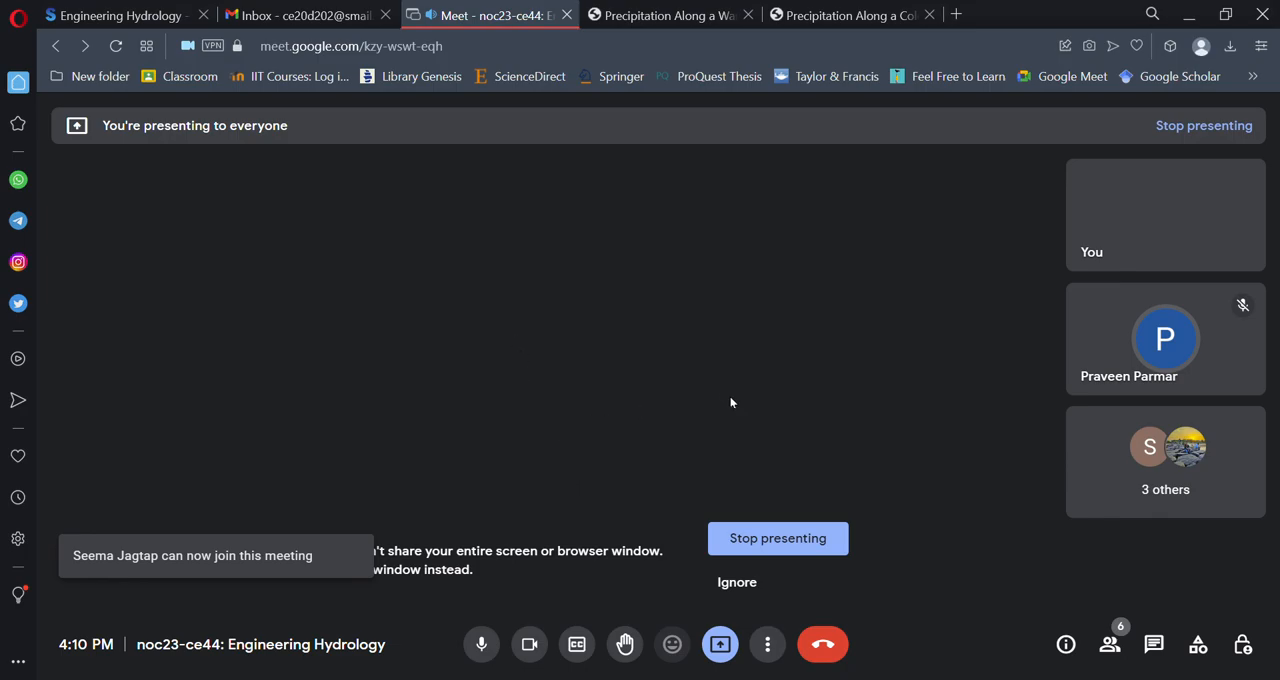
{"action": "mouse_move", "coordinate": [734, 504]}
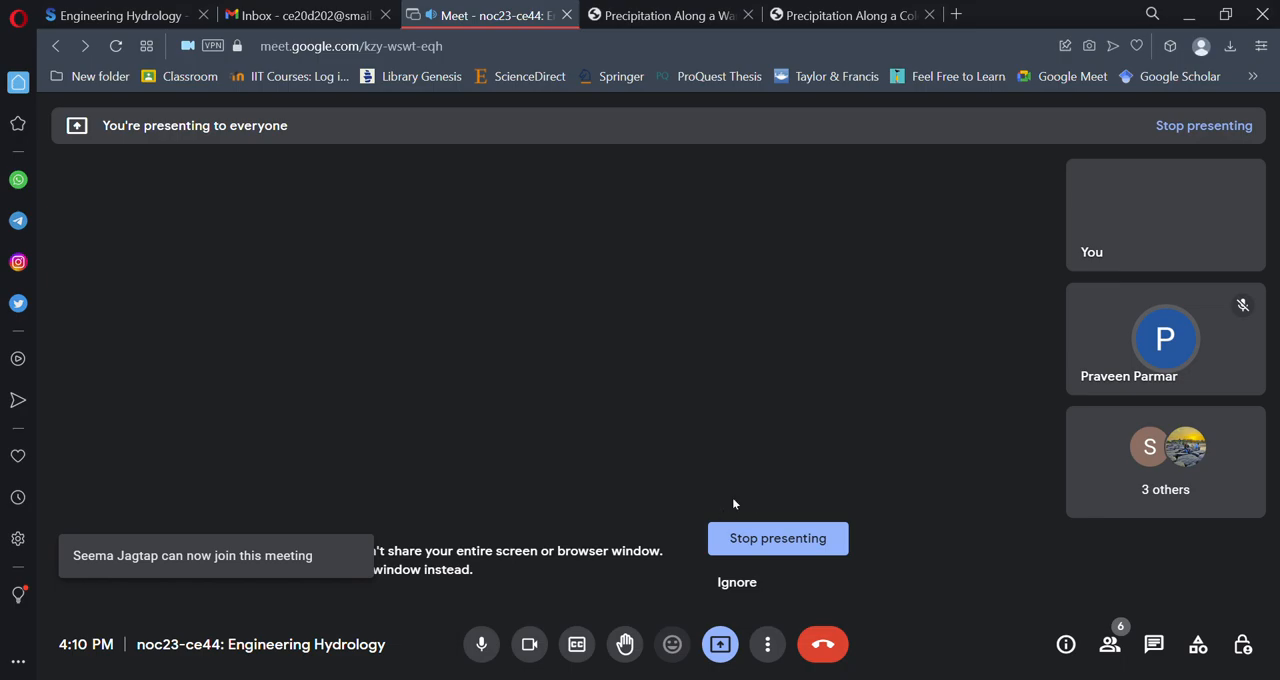
{"action": "mouse_move", "coordinate": [540, 350]}
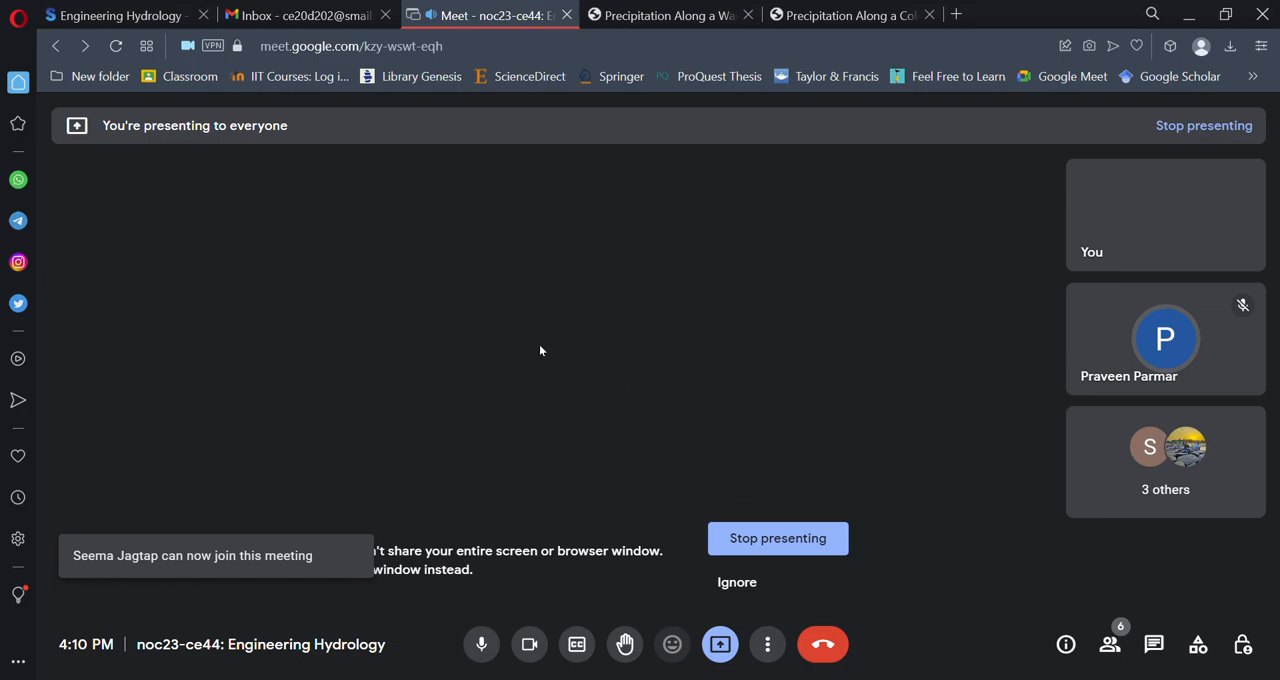
{"action": "mouse_move", "coordinate": [924, 541]}
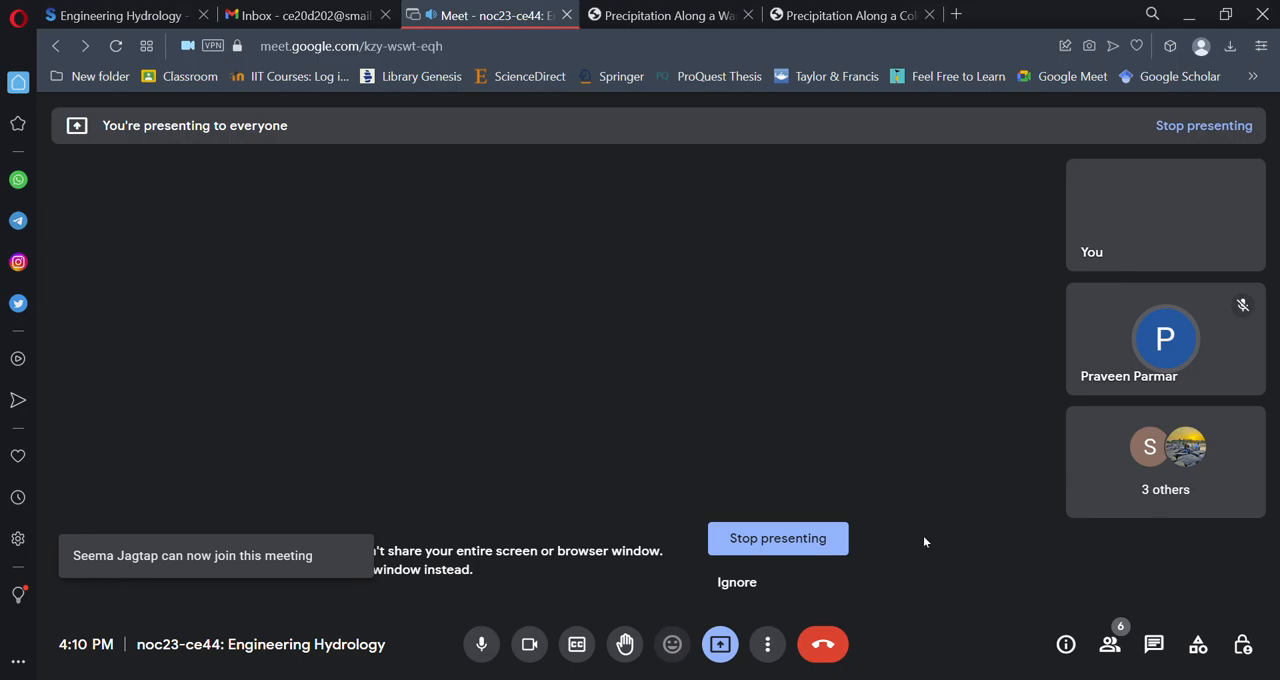
{"action": "mouse_move", "coordinate": [1021, 548]}
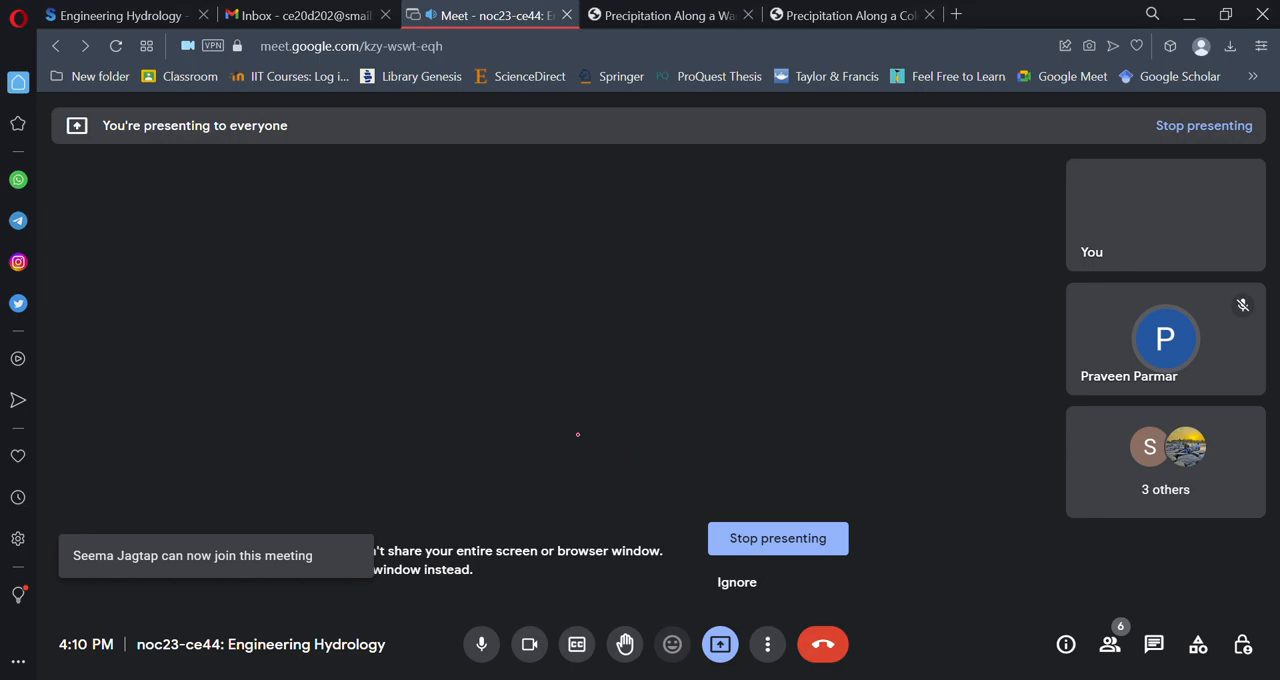
{"action": "mouse_move", "coordinate": [558, 423]}
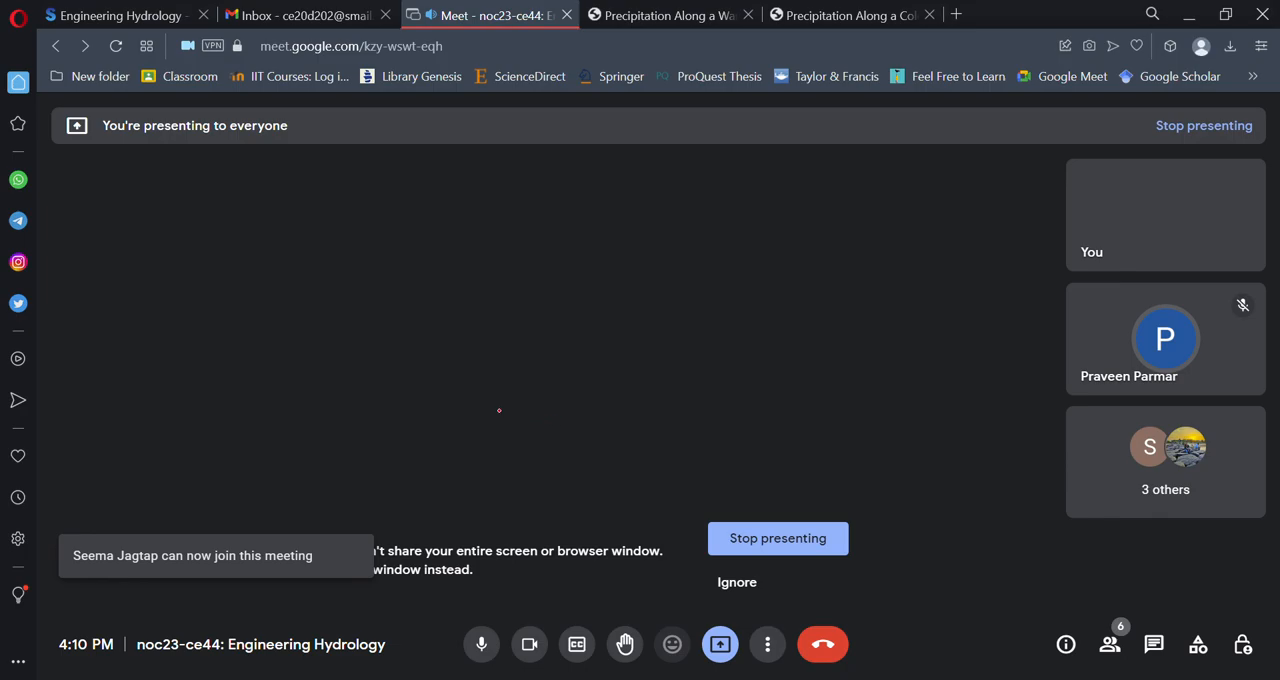
{"action": "mouse_move", "coordinate": [564, 412]}
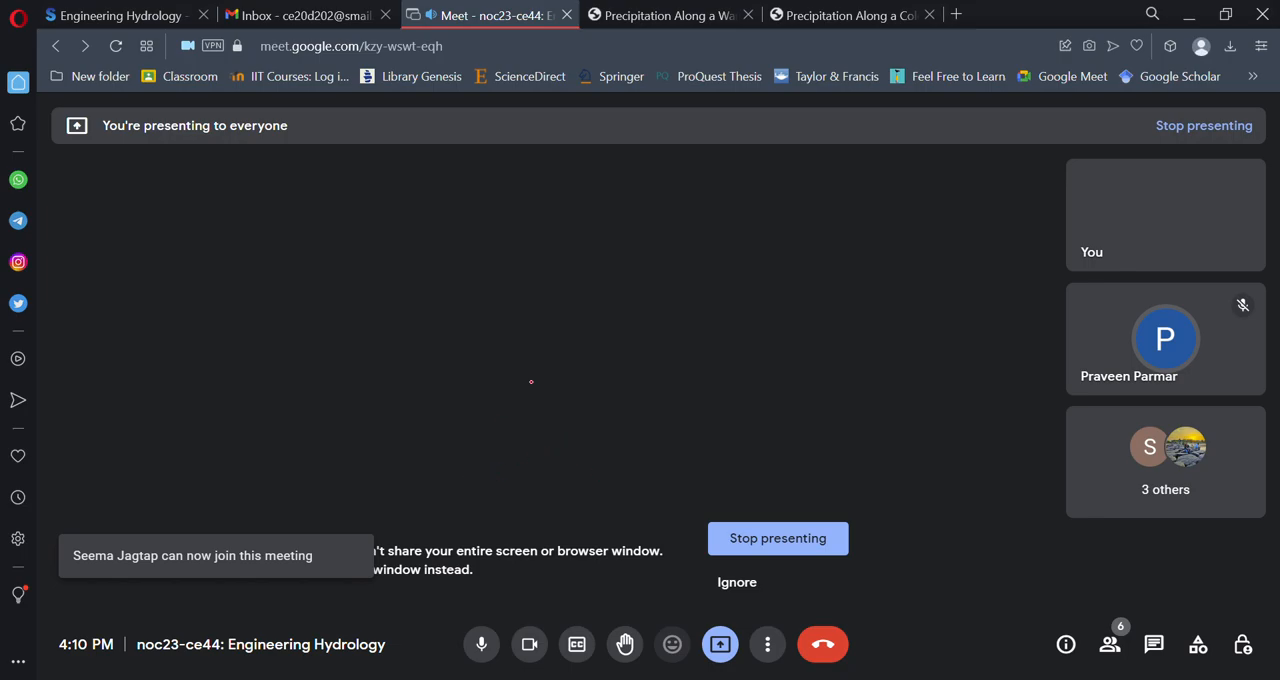
{"action": "mouse_move", "coordinate": [548, 349]}
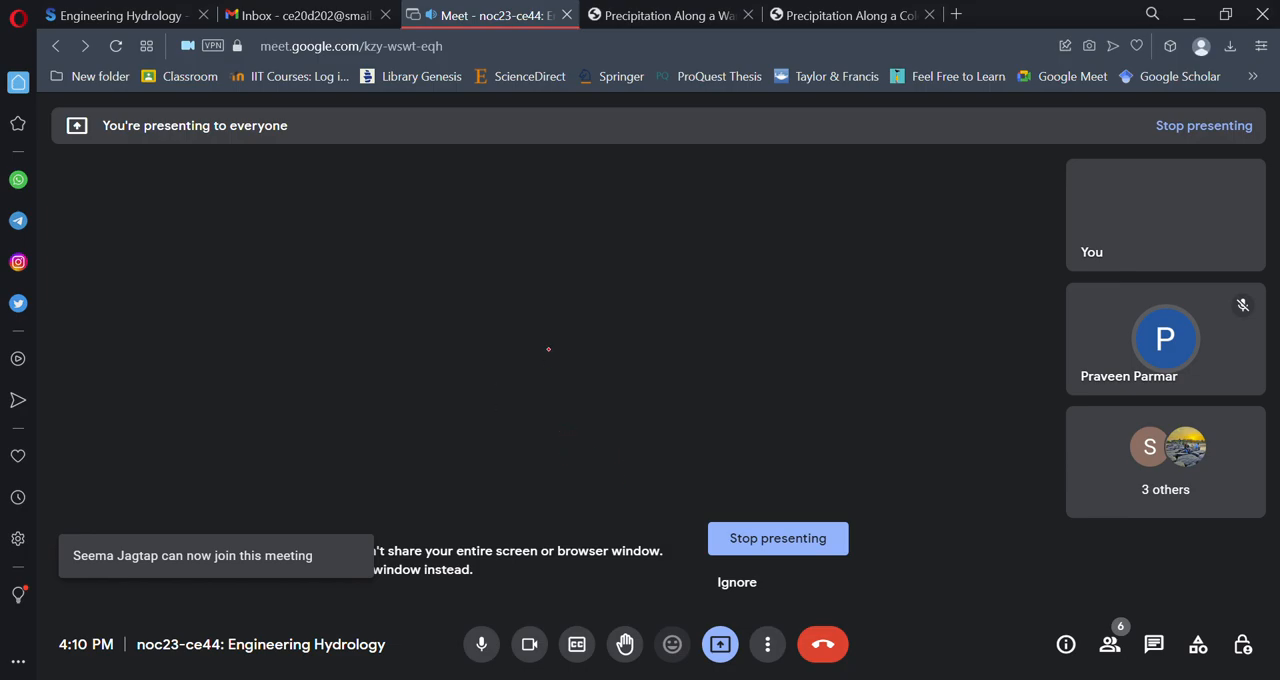
{"action": "mouse_move", "coordinate": [855, 452]}
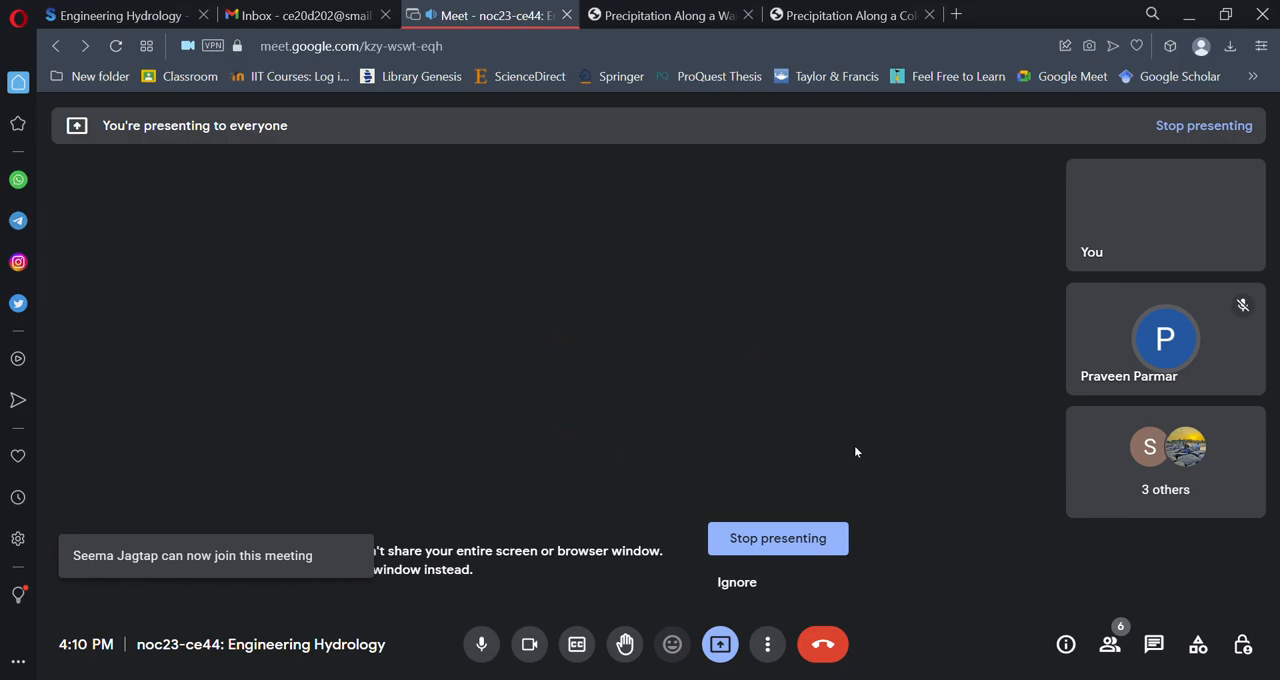
{"action": "mouse_move", "coordinate": [933, 547]}
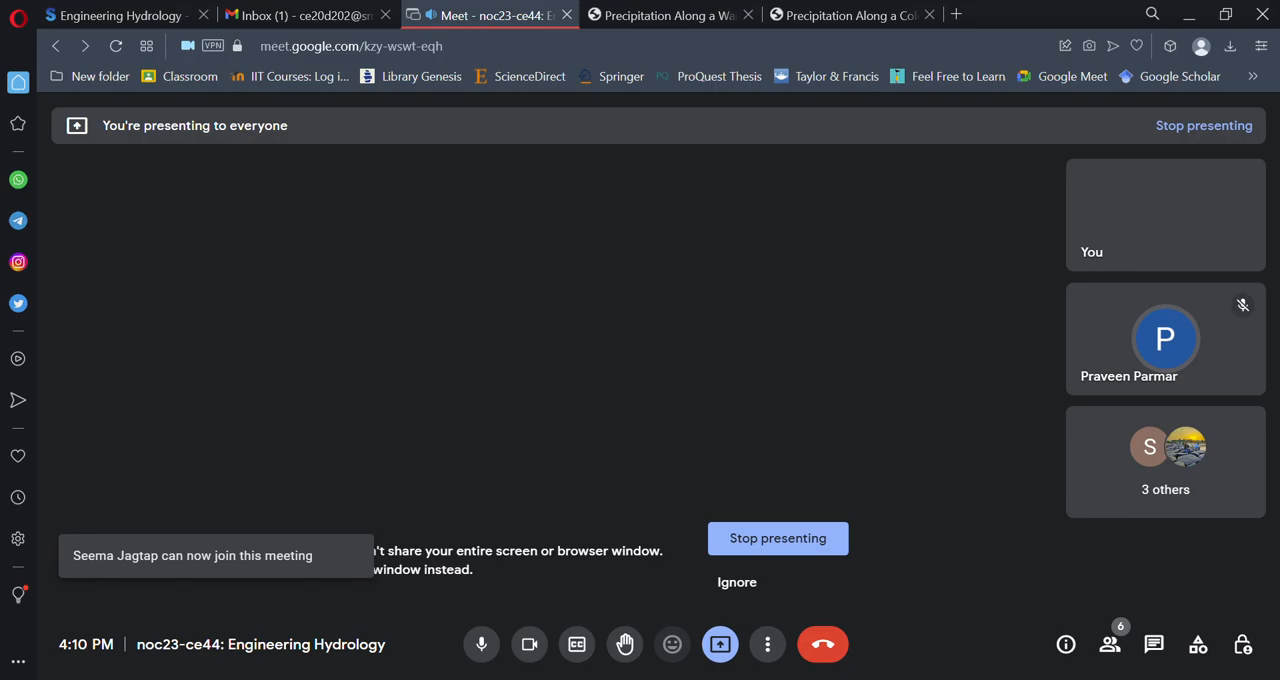
{"action": "mouse_move", "coordinate": [680, 538]}
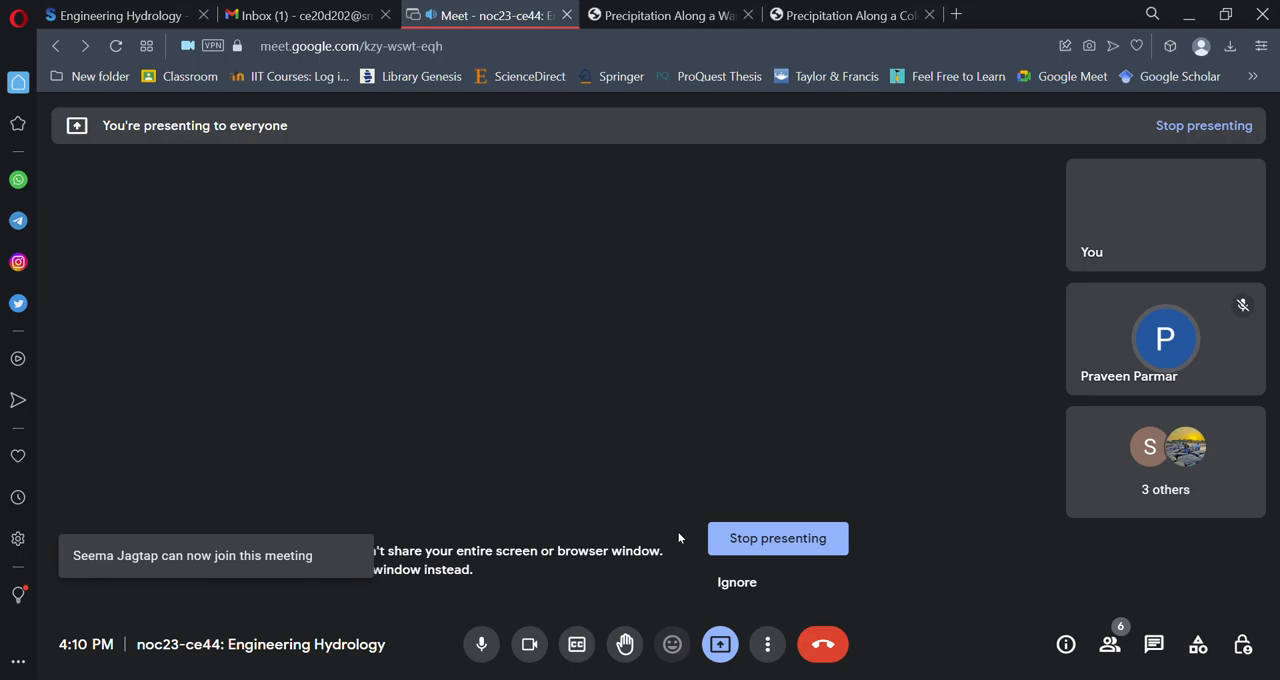
{"action": "mouse_move", "coordinate": [714, 427]}
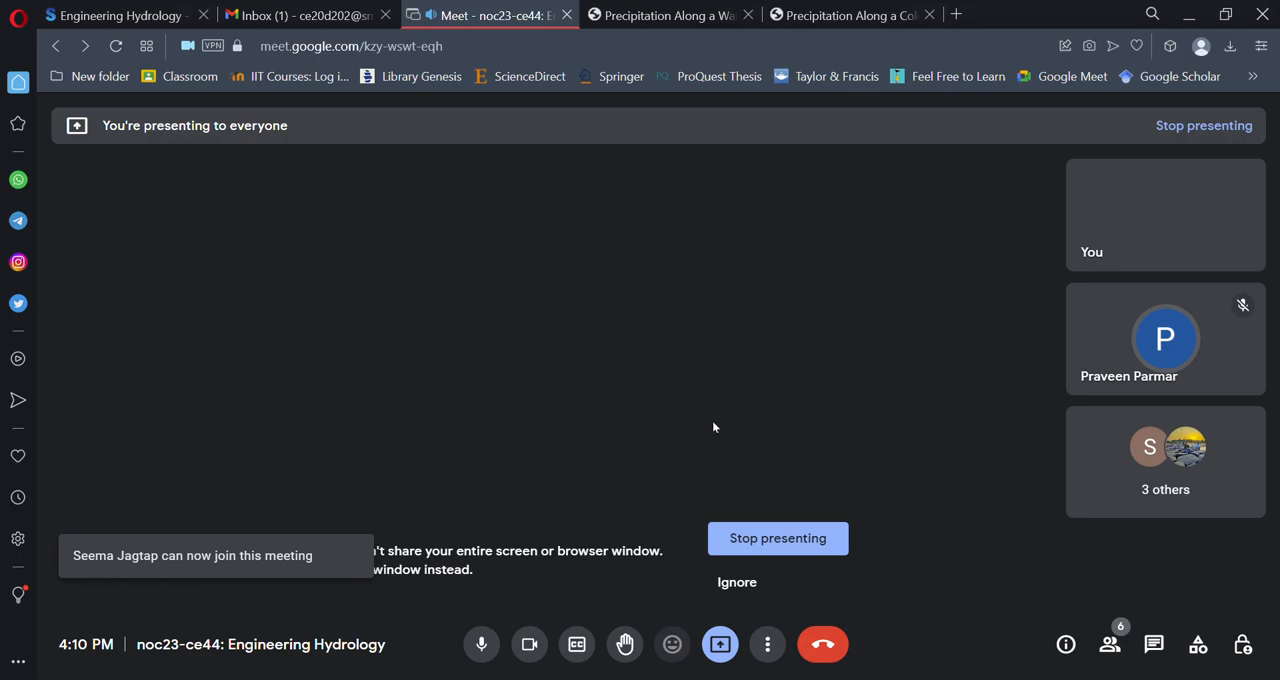
{"action": "mouse_move", "coordinate": [717, 405]}
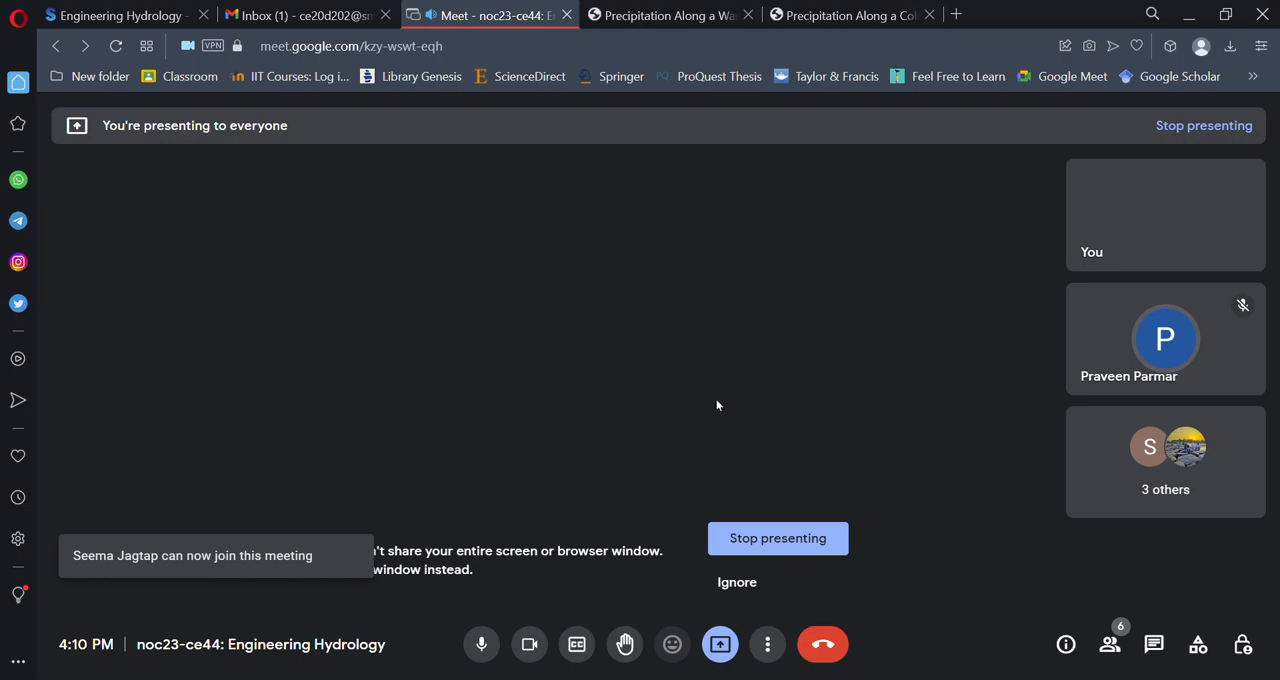
{"action": "mouse_move", "coordinate": [725, 332]}
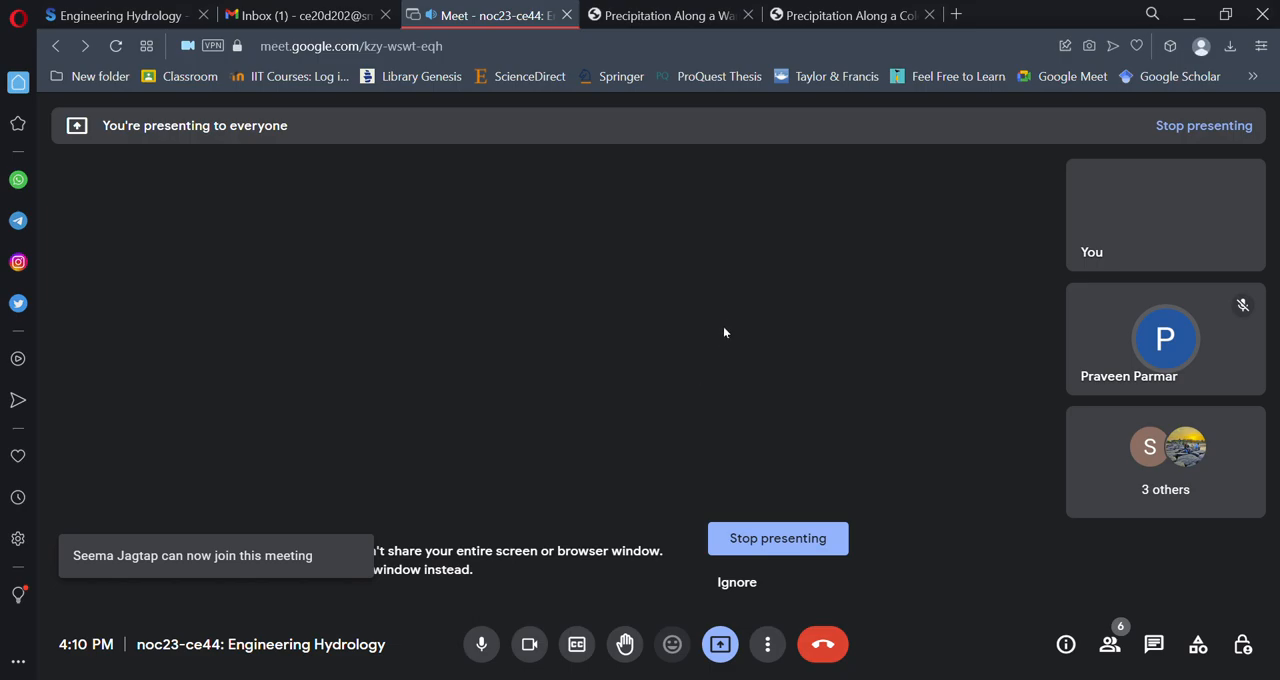
{"action": "mouse_move", "coordinate": [683, 401]}
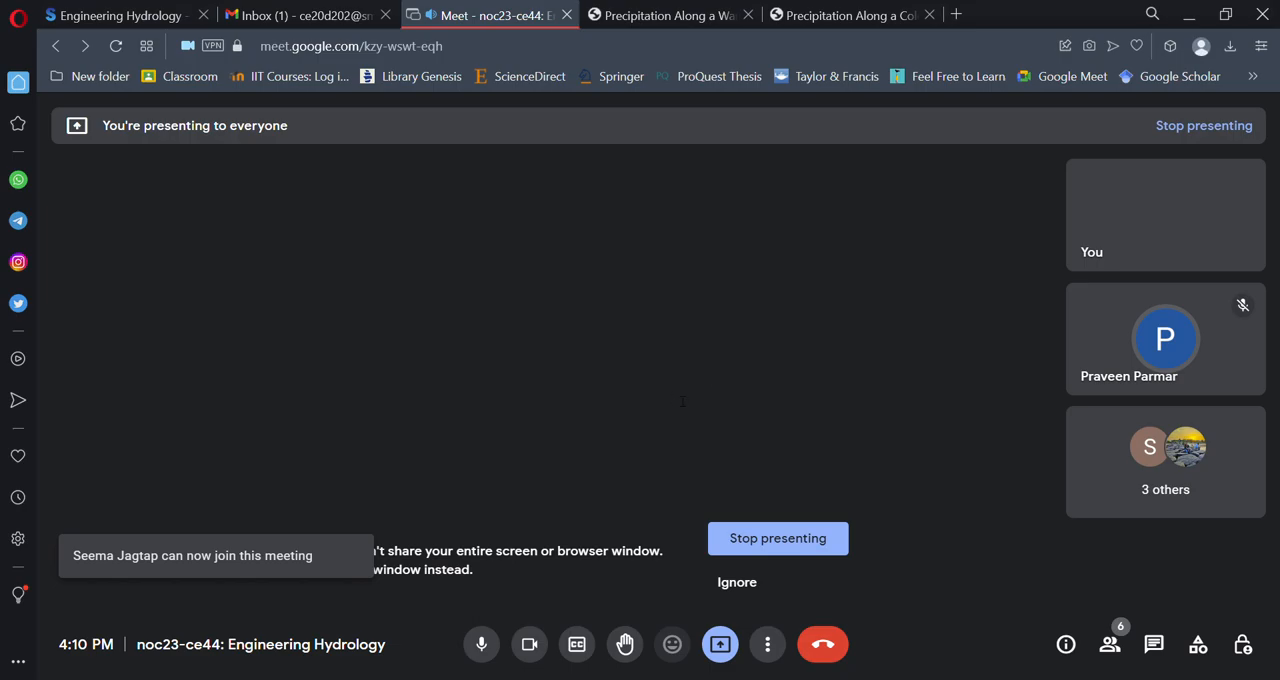